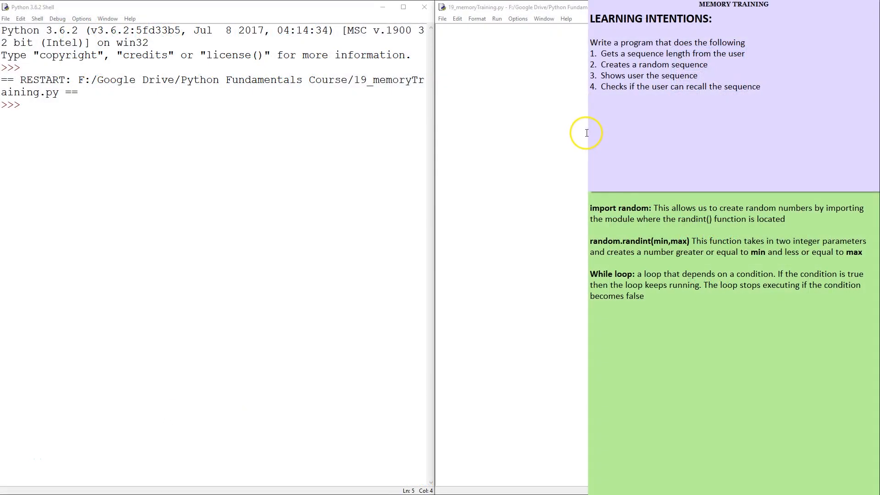
mouse_move(477, 140)
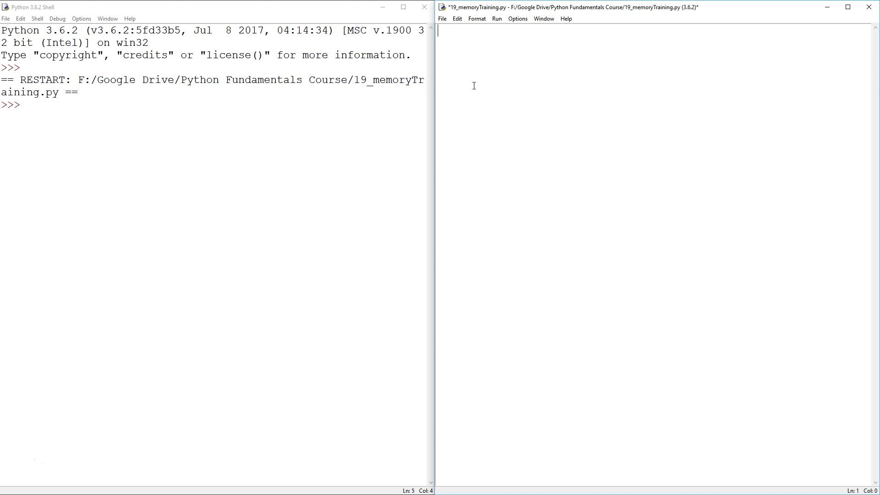
Step: Add 'import random' and the comment '#create a random sequence'
type("import random")
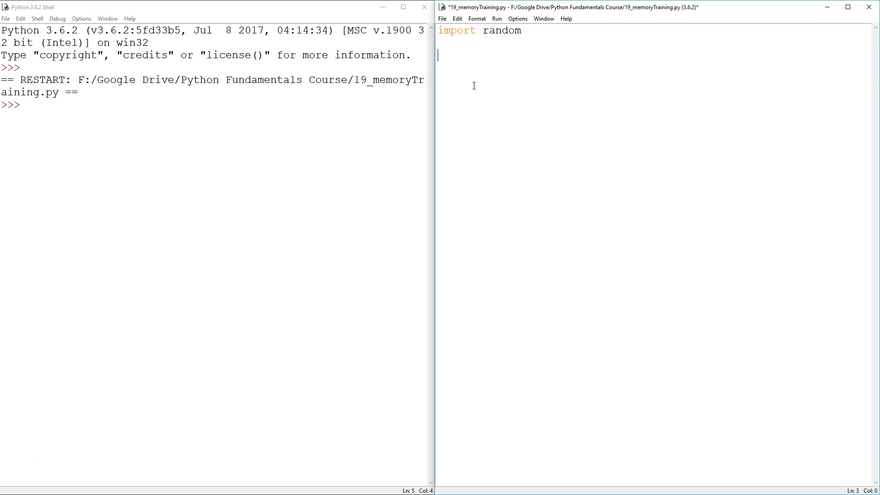
type("#")
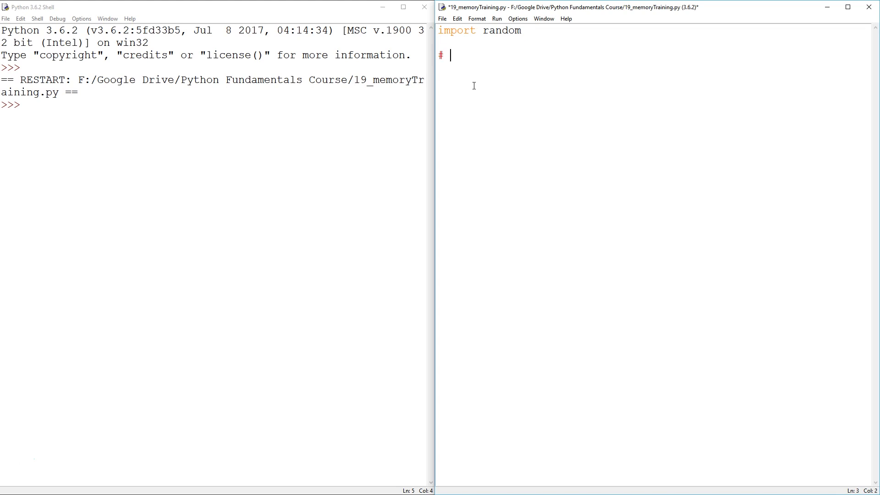
type("create")
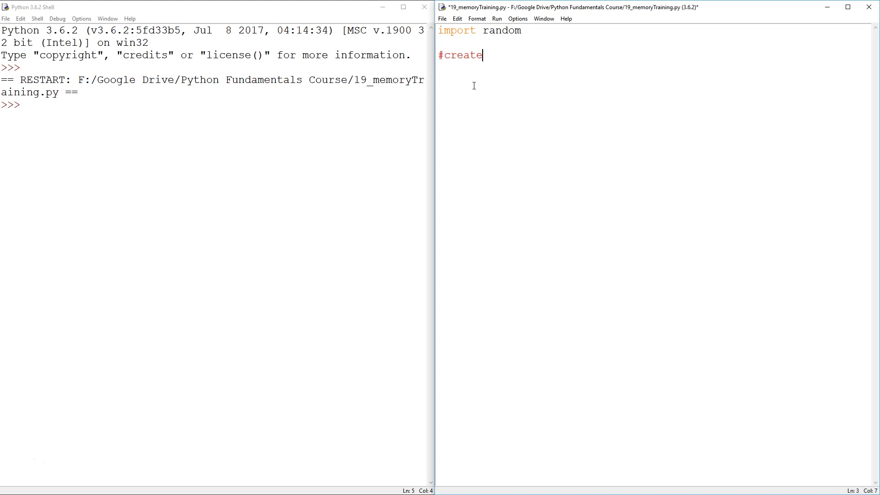
type("a")
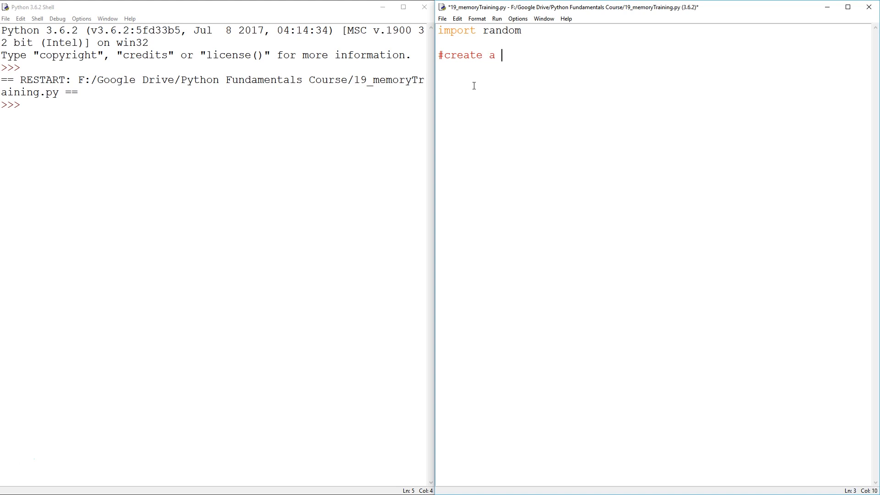
type("seq")
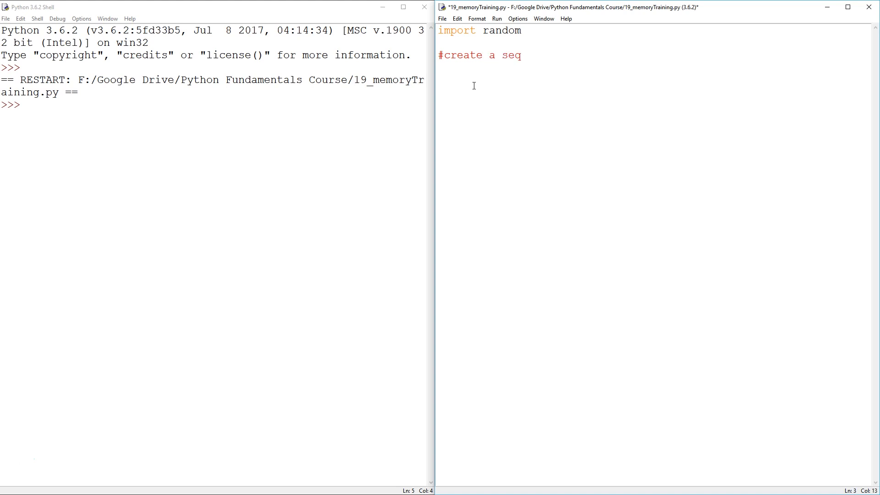
type("uence")
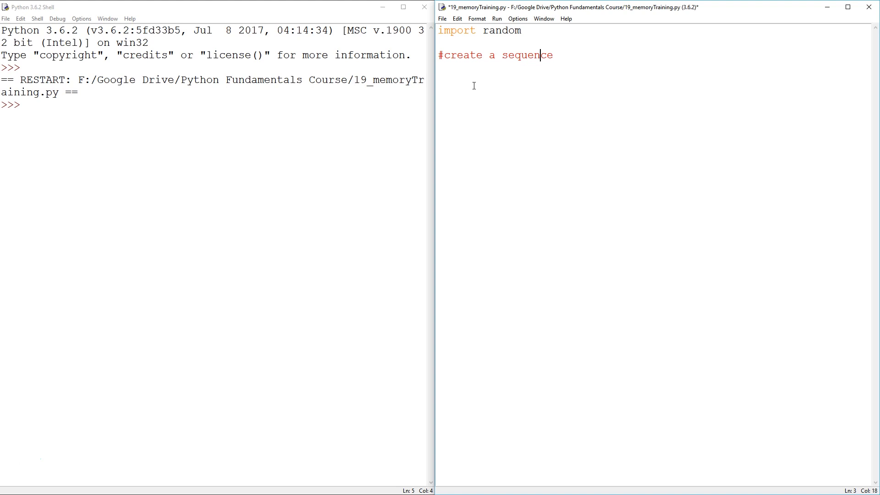
type("ran")
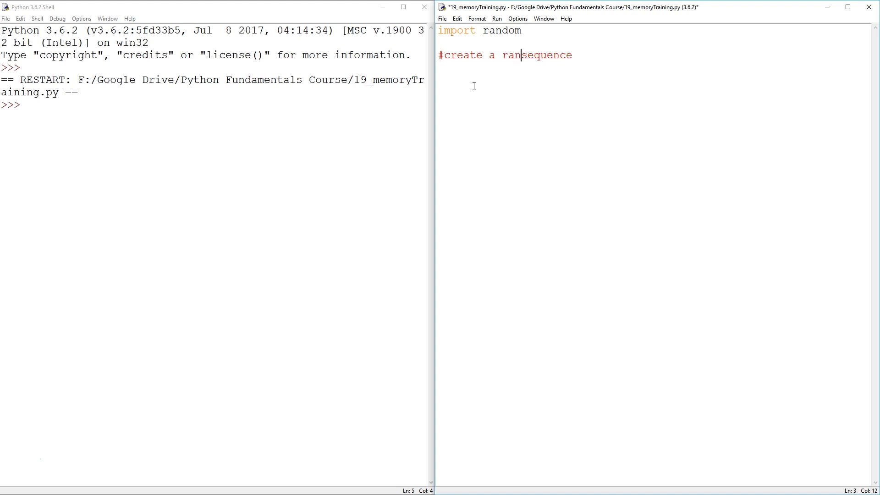
type("dom")
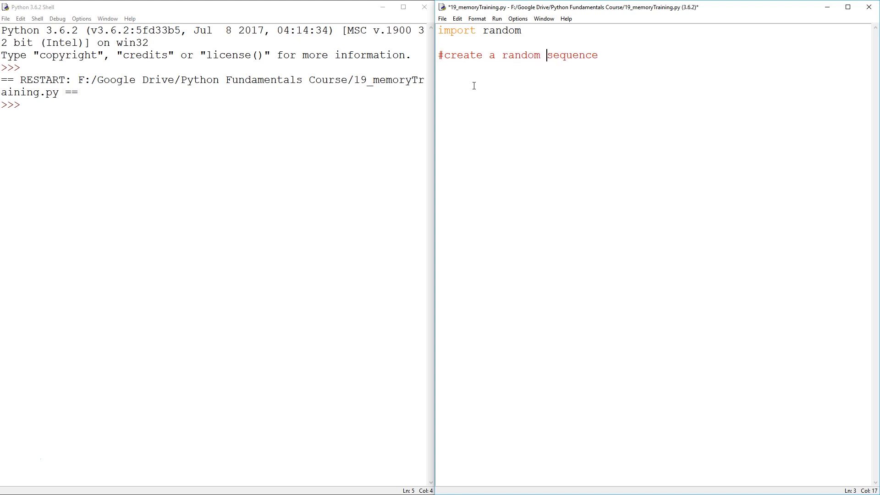
left_click(598, 55)
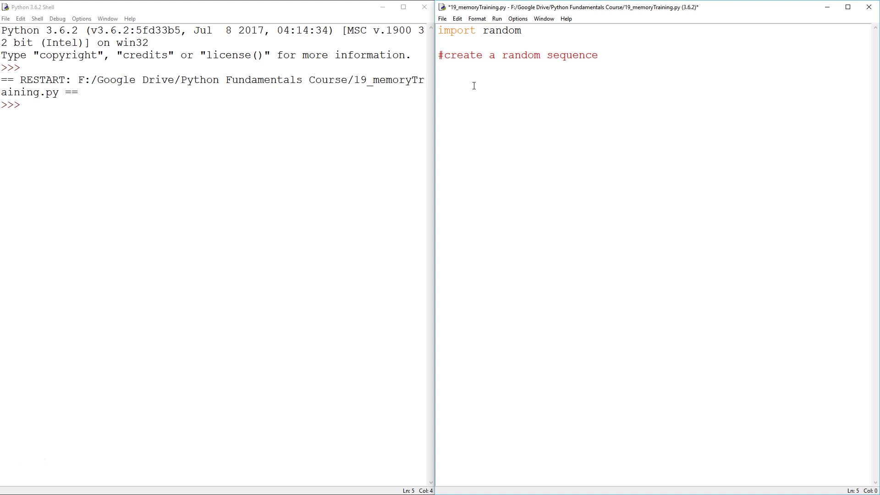
Step: Add comments for showing it 5 seconds, hiding the sequence, and checking the user's recall
type("#show")
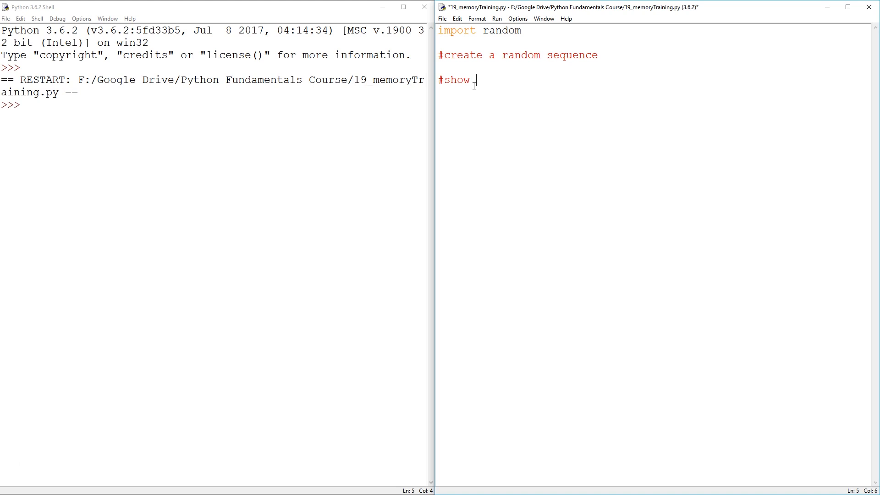
type("it fora")
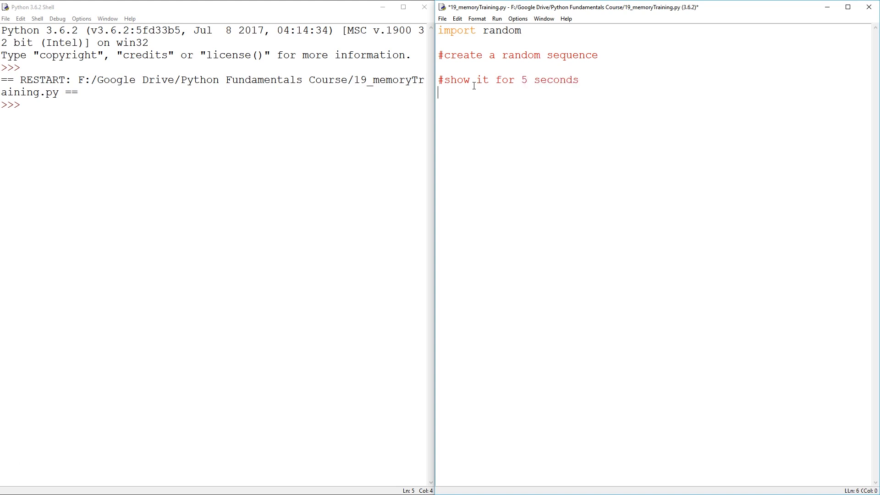
type("#")
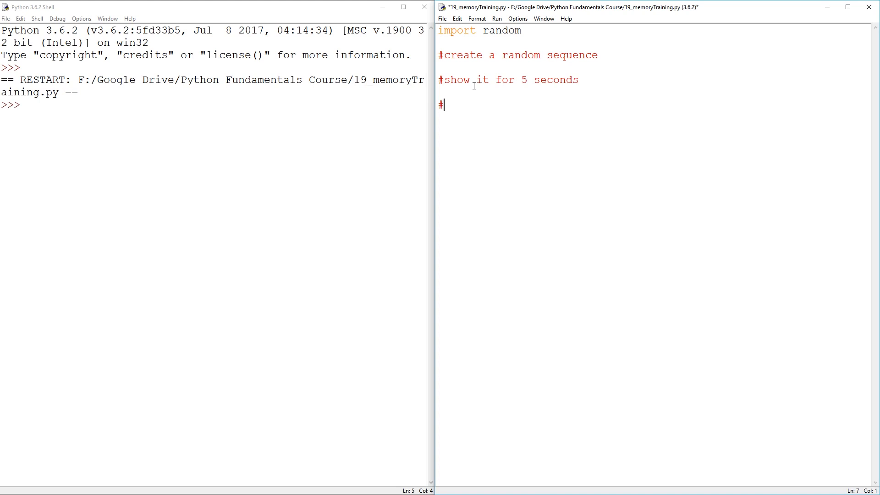
type("hide the seque")
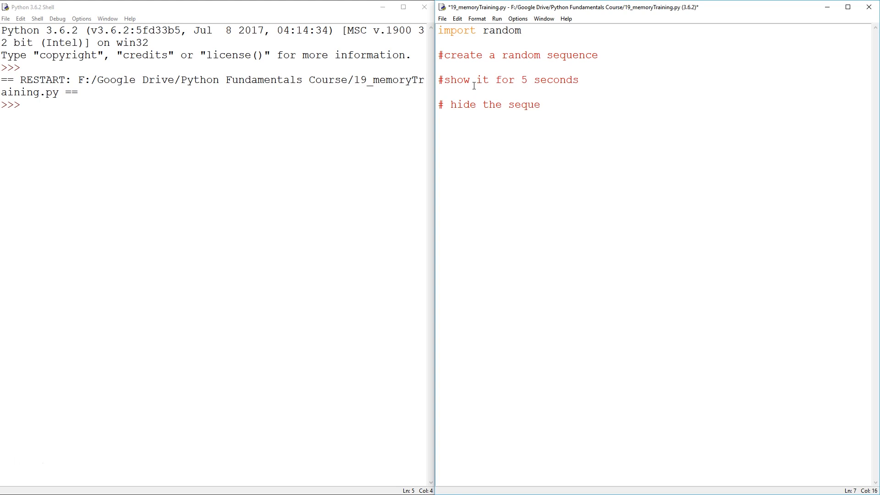
type("nce")
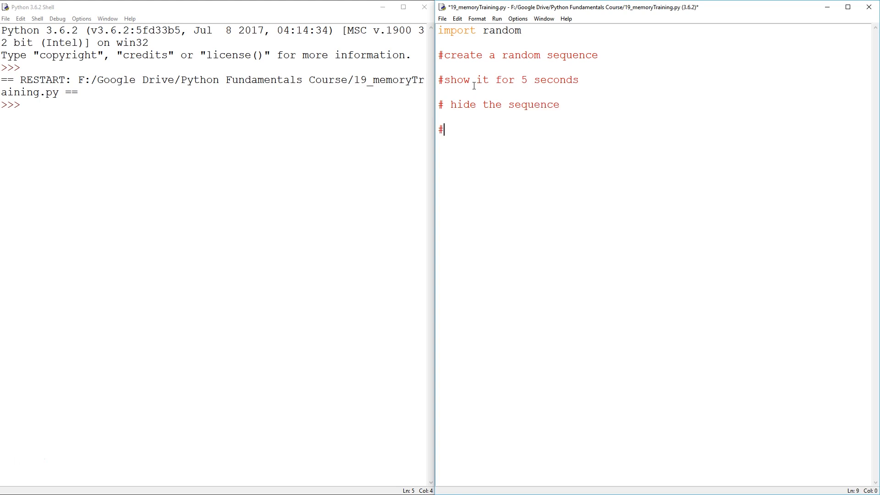
type("check if")
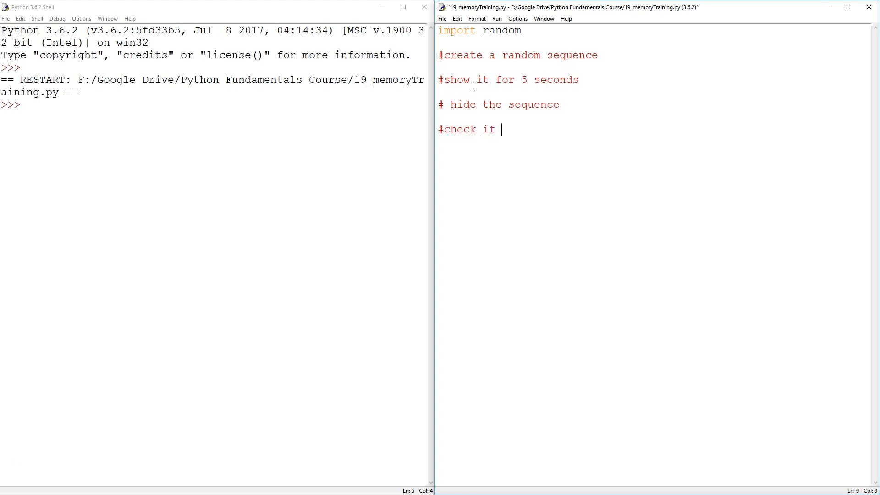
type("the user can re")
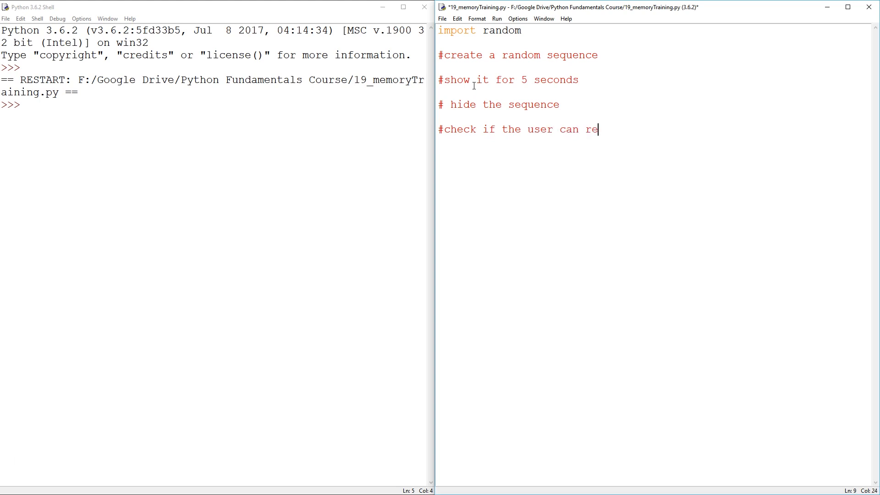
type("call the sequ")
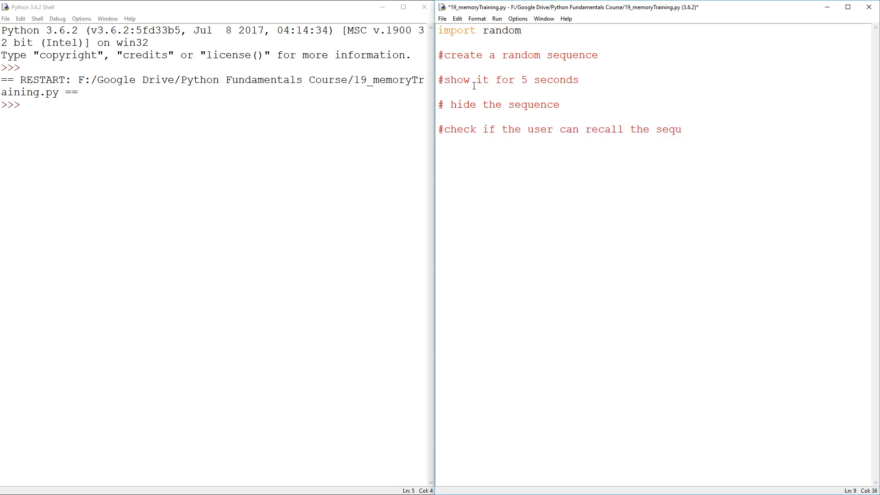
type("ence")
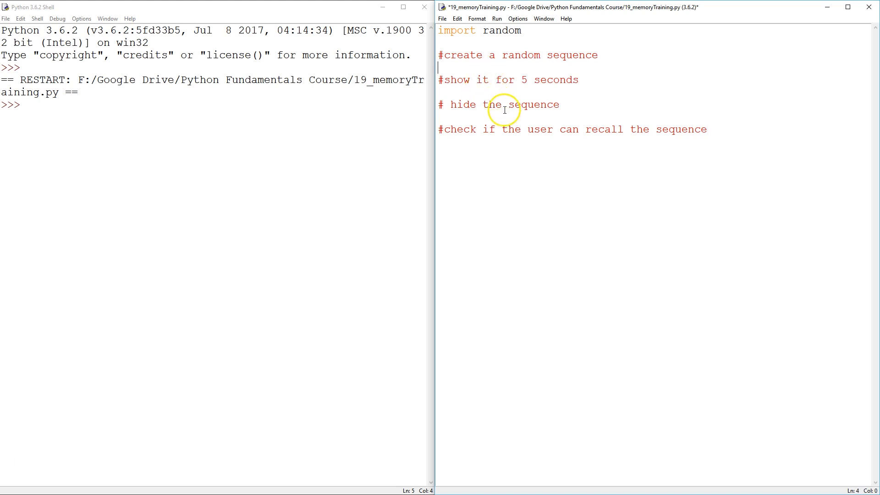
mouse_move(577, 55)
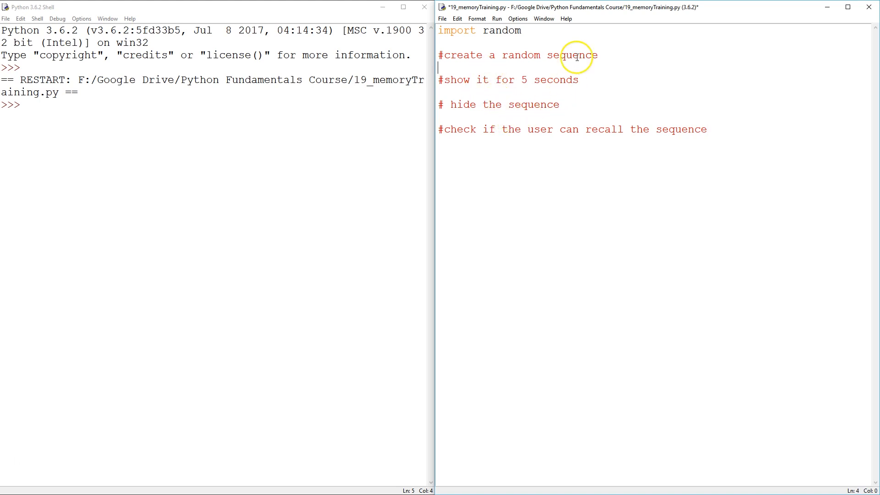
mouse_move(507, 79)
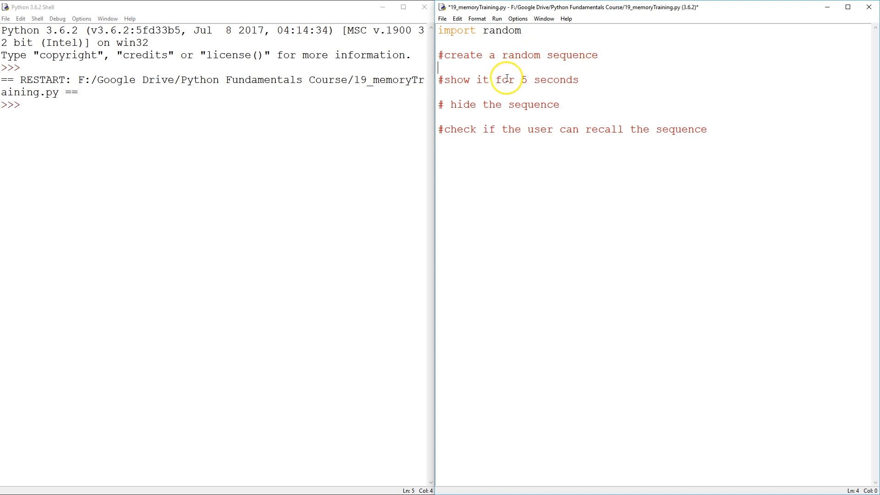
mouse_move(508, 156)
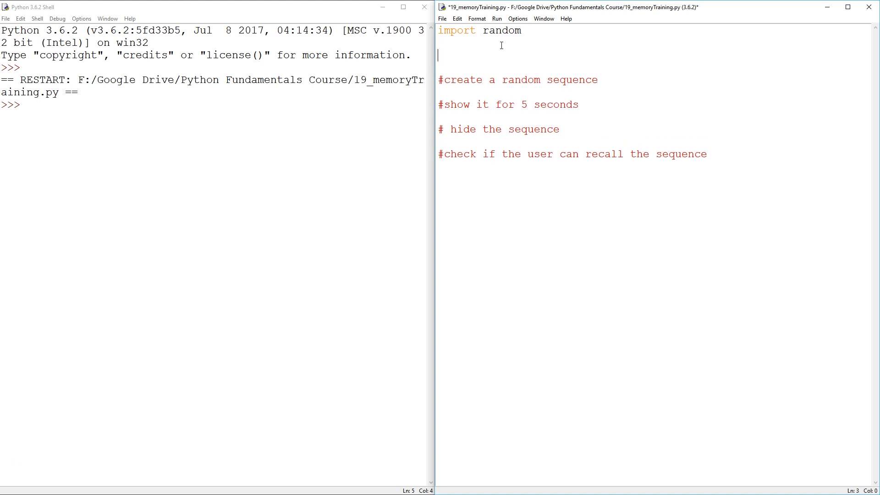
Step: Insert the comment '#get a sequence length from the user' with an empty line below
type("#ge")
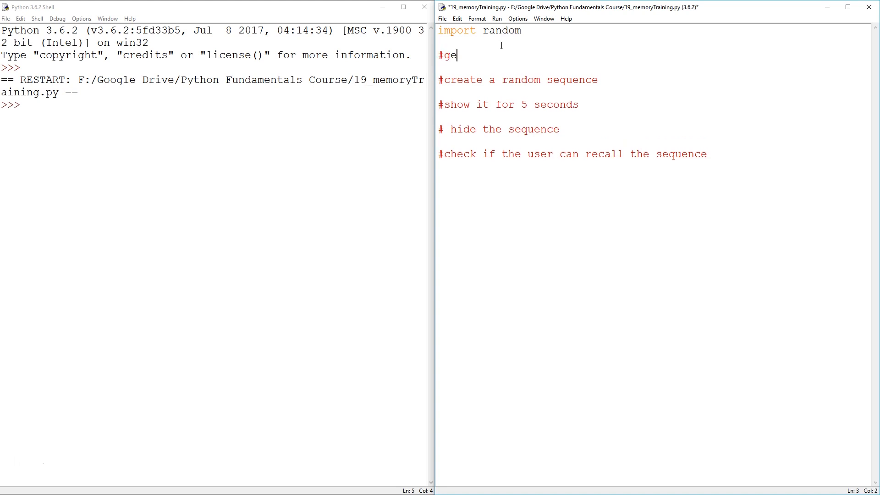
type("t a sequence")
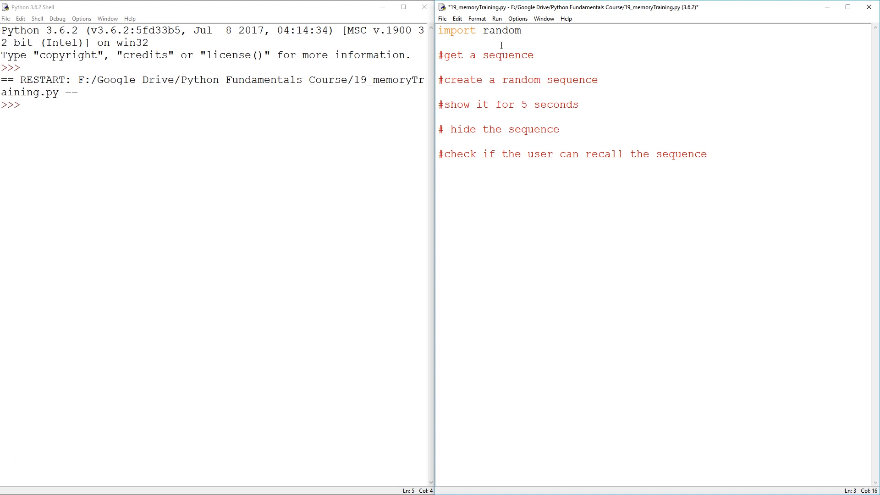
type("length from a")
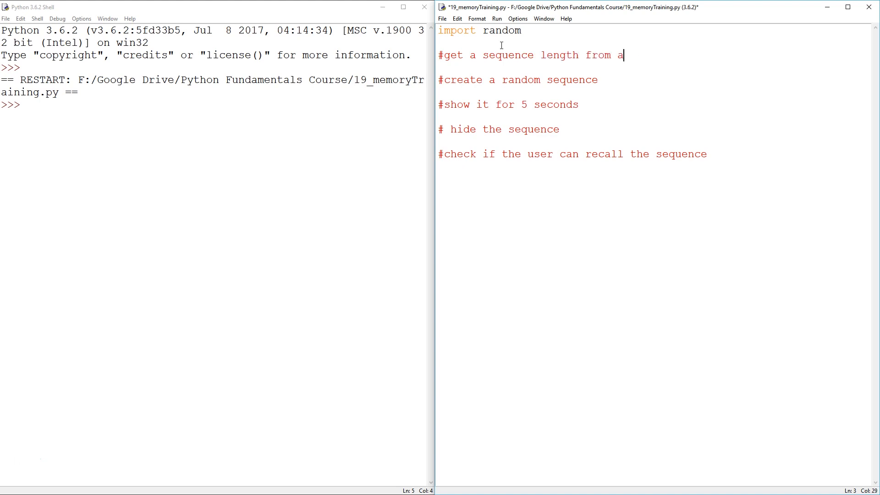
type("the user")
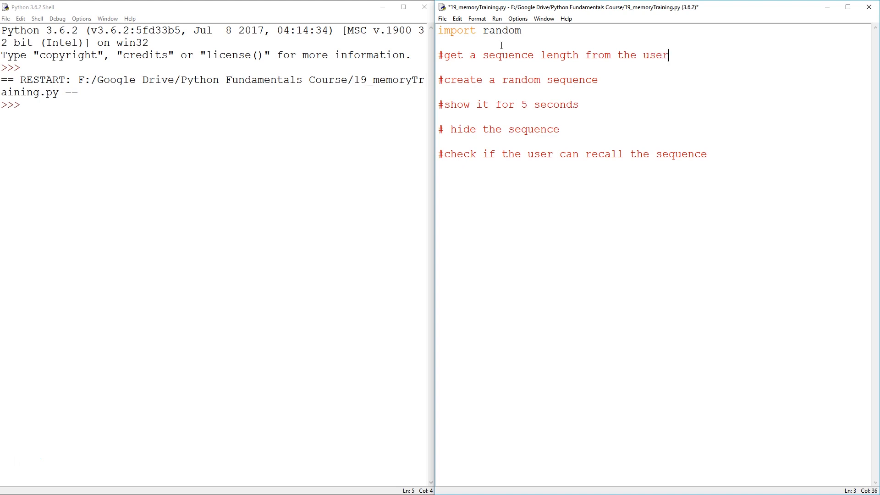
key("Return")
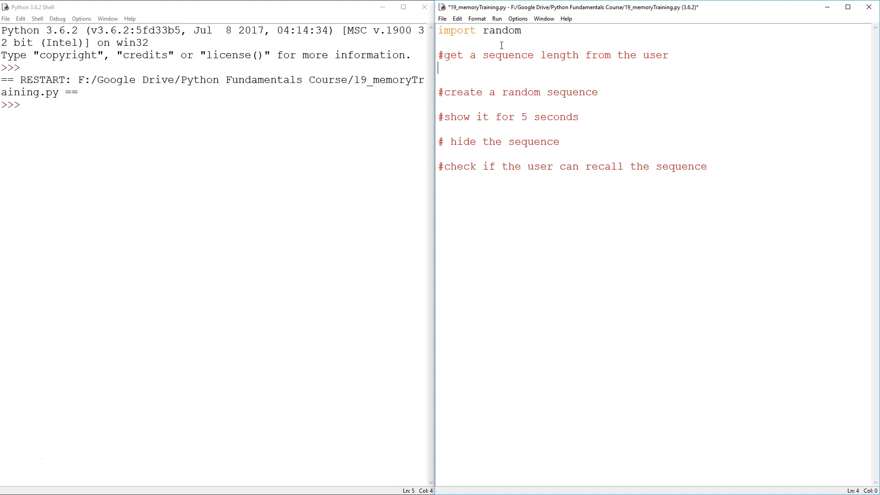
Step: Set digits to input('How many digits do you want to guess: ')
type("digits =")
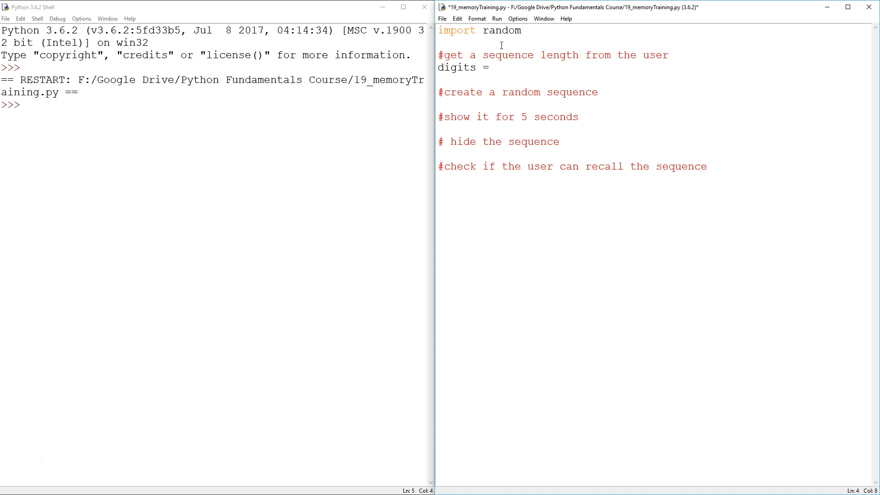
left_click(495, 67)
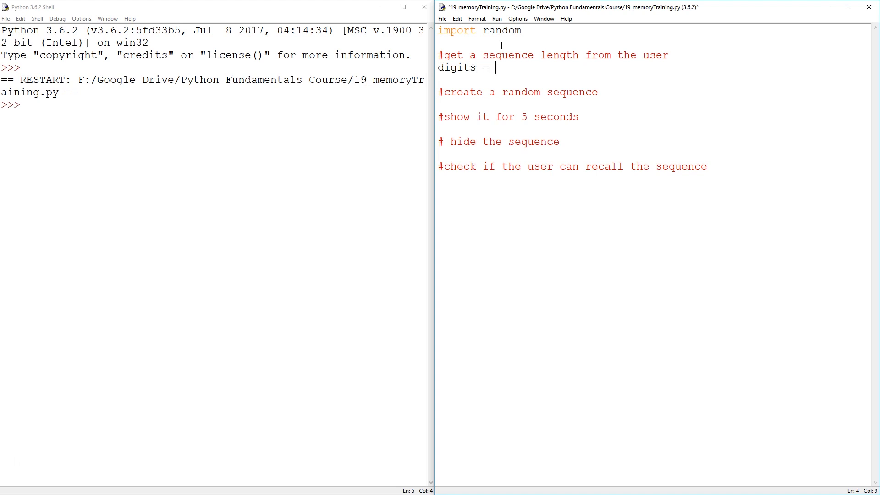
type("in")
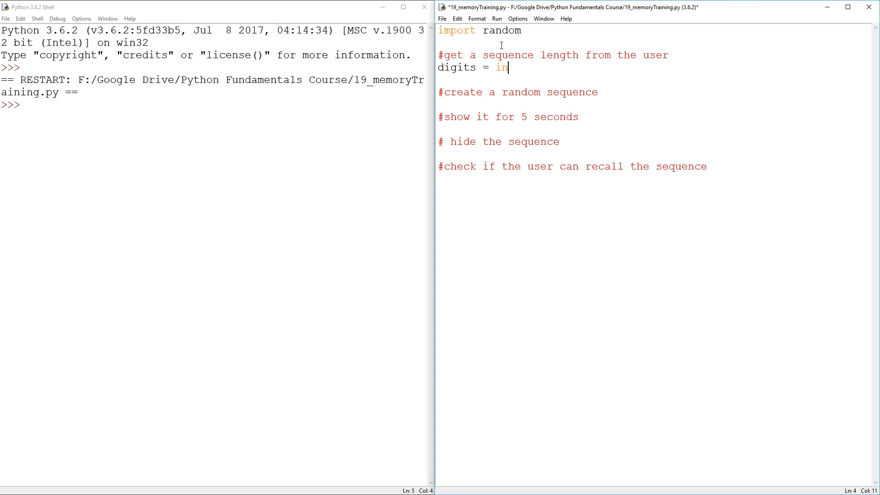
key("Backspace")
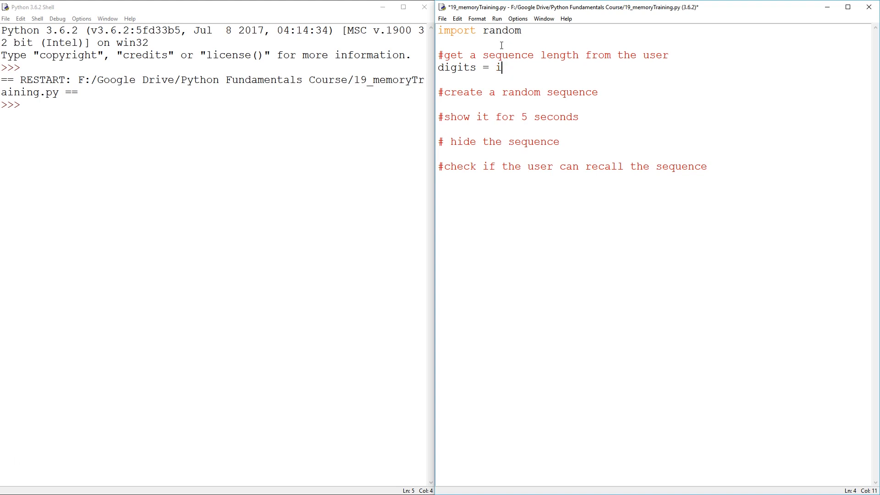
type("nput(")
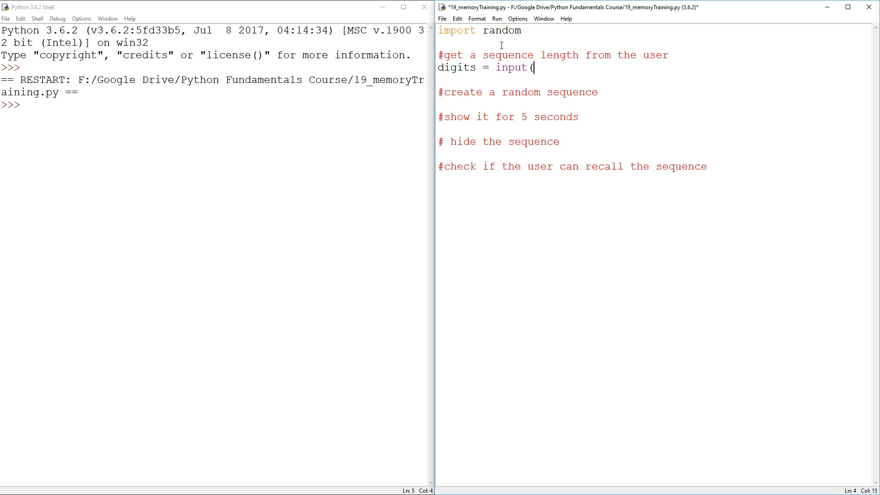
type("'")
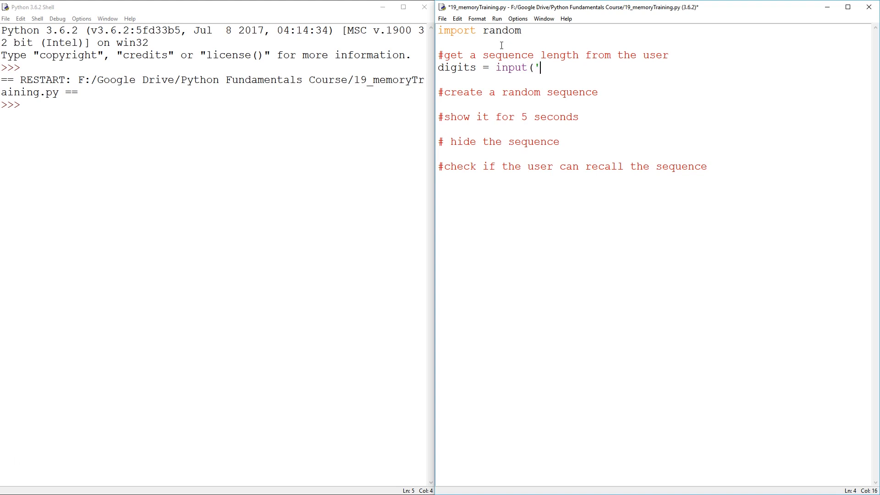
type("How")
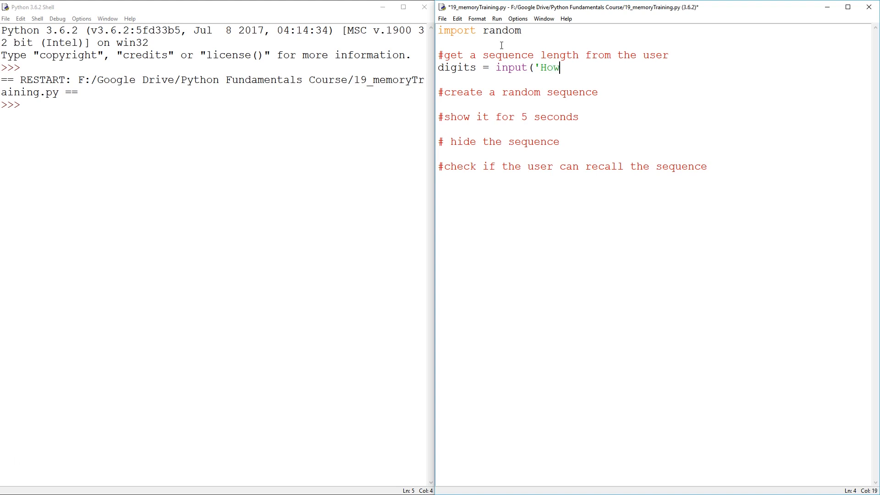
type("many digi")
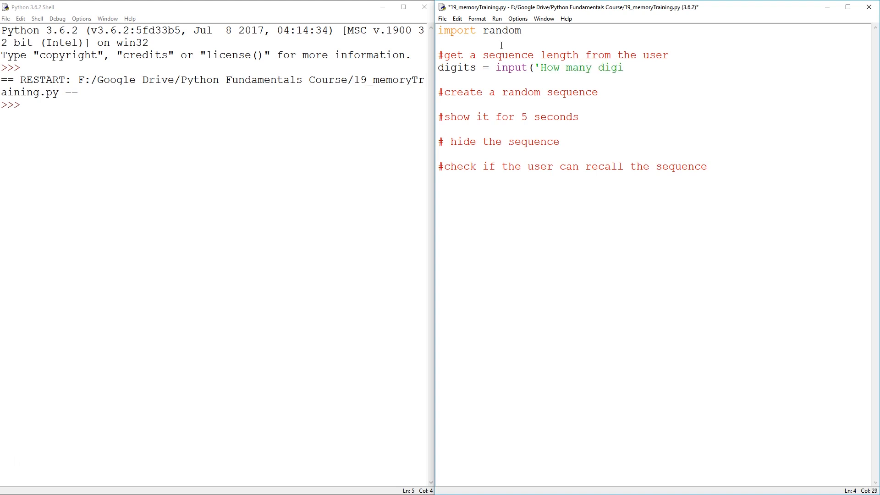
type("ts do you wna")
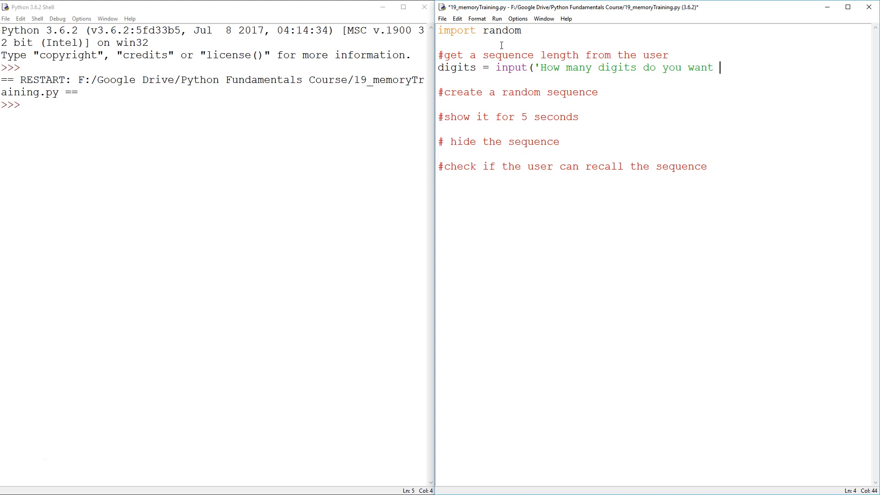
type("to guess")
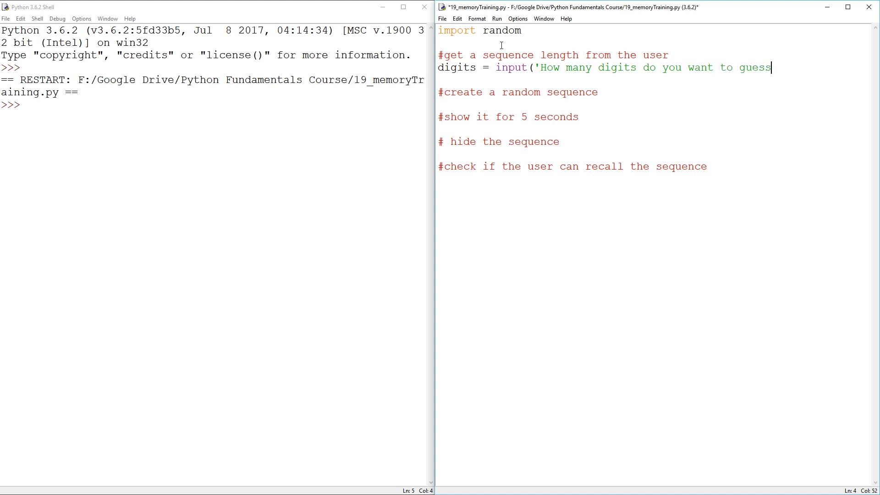
type(": ')")
left_click(655, 80)
type("digits")
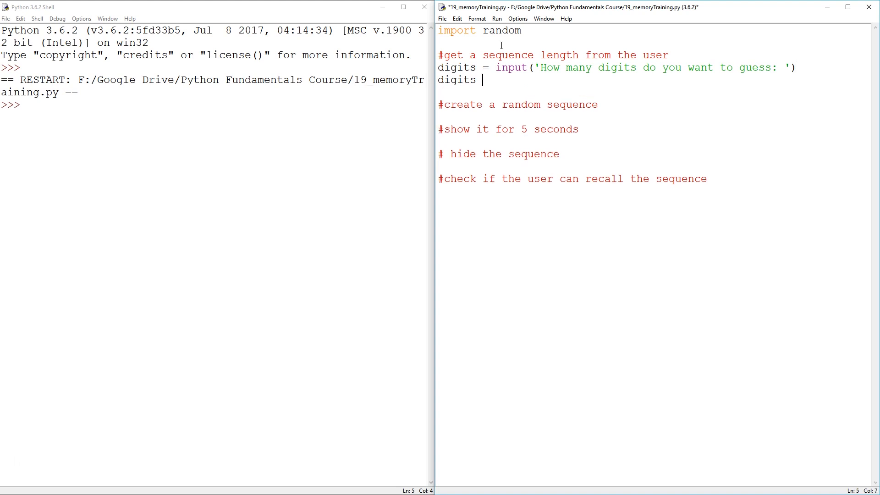
Step: Convert the answer to an integer with digits = int(digits)
type("= int")
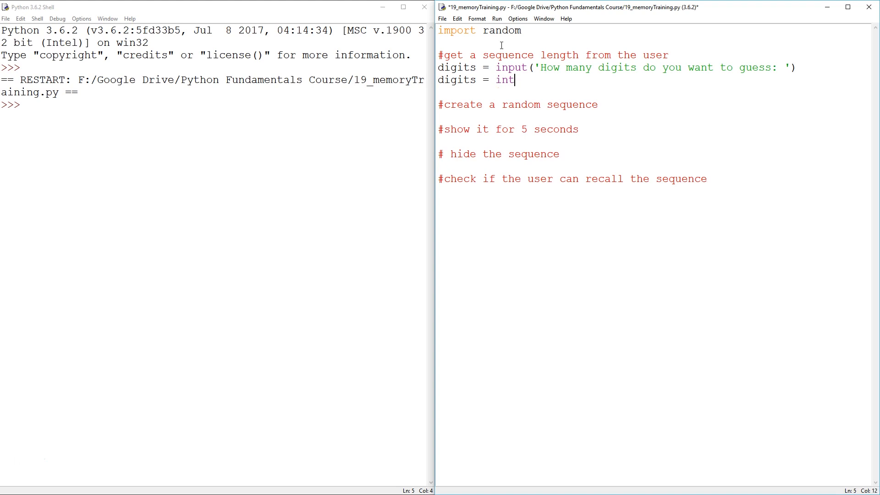
type("(d")
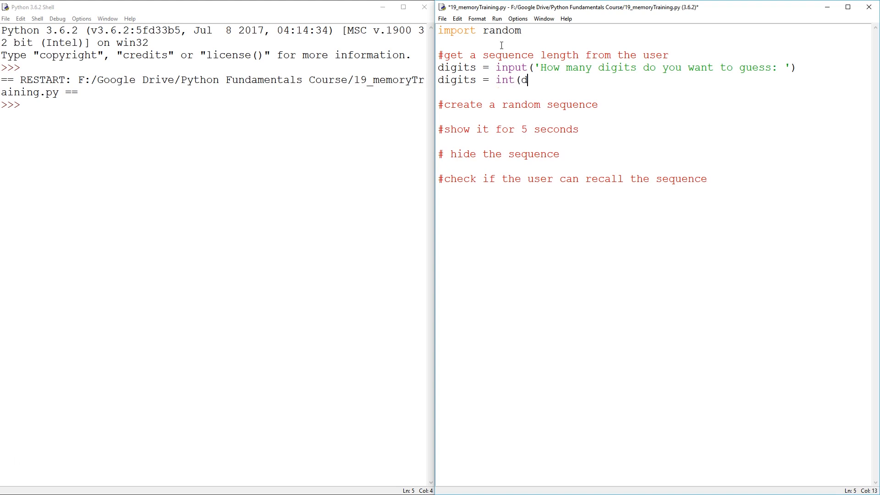
type("igits")
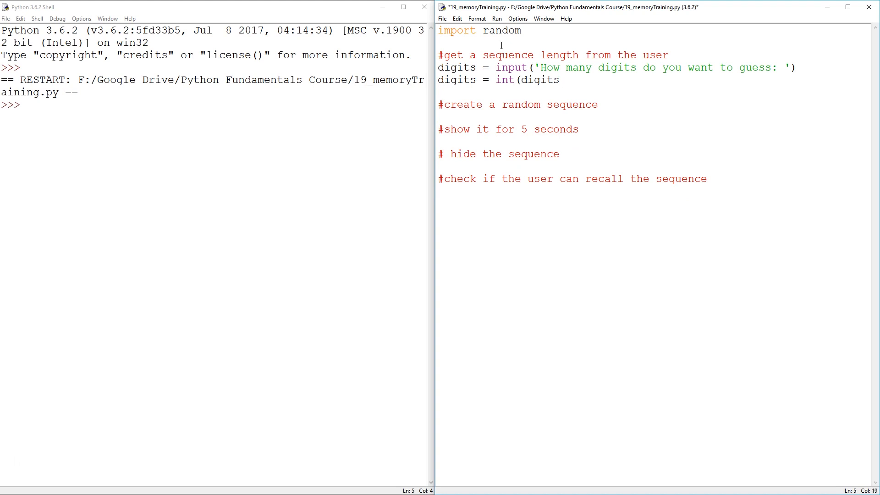
type(")")
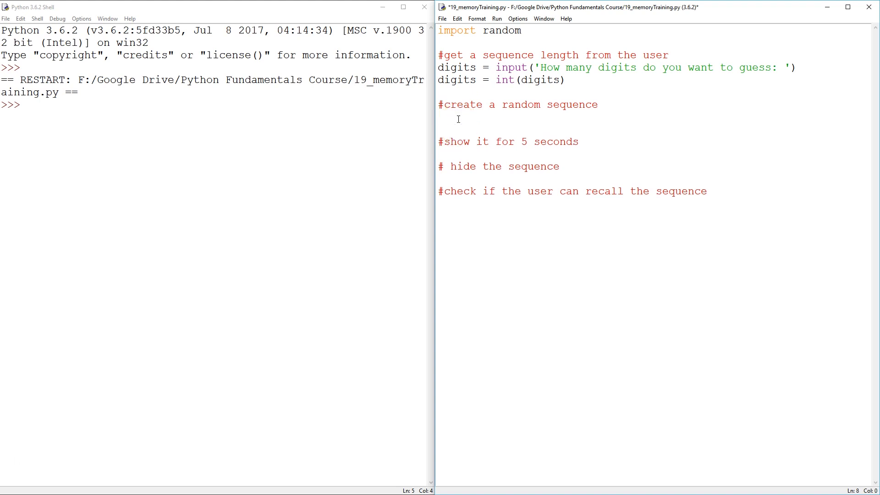
Step: Create sequence = [] and a for i in range(0,digits) loop
type("for i")
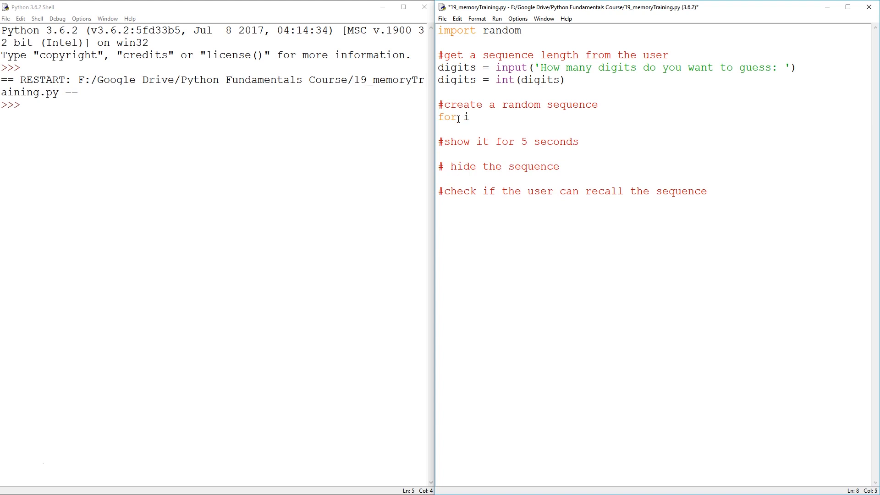
type("in range(0")
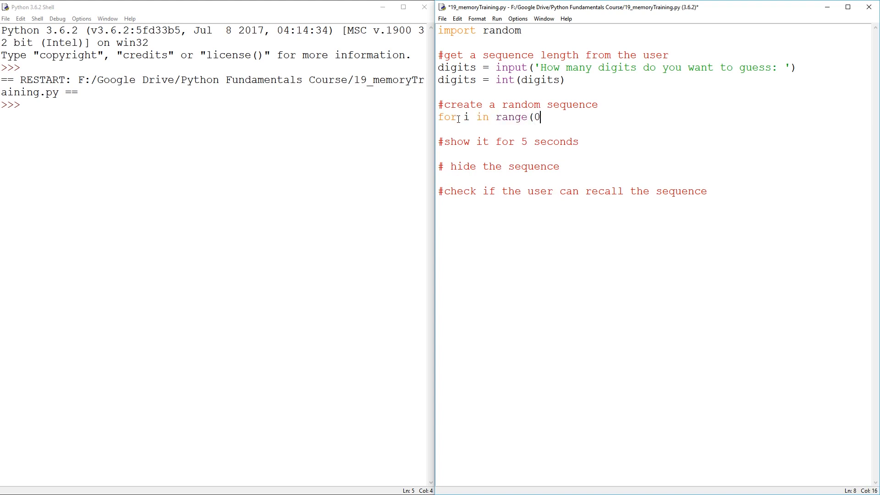
type(",digits)")
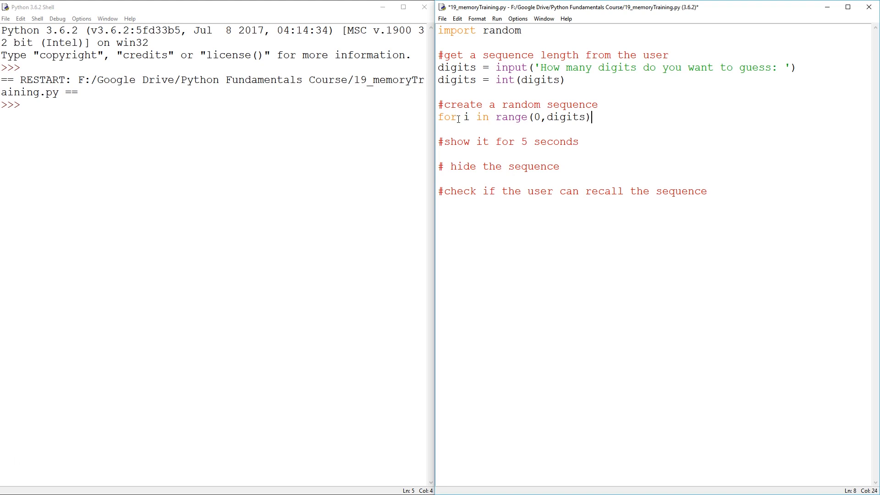
type("L")
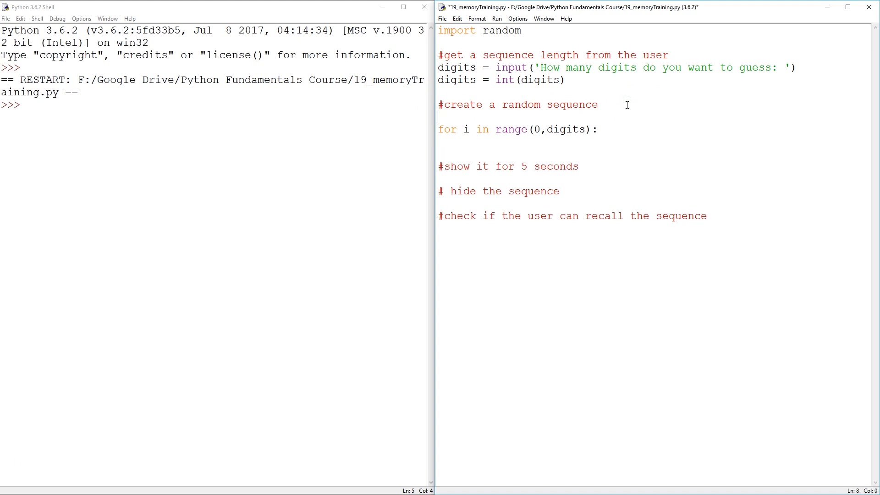
type("sequenc")
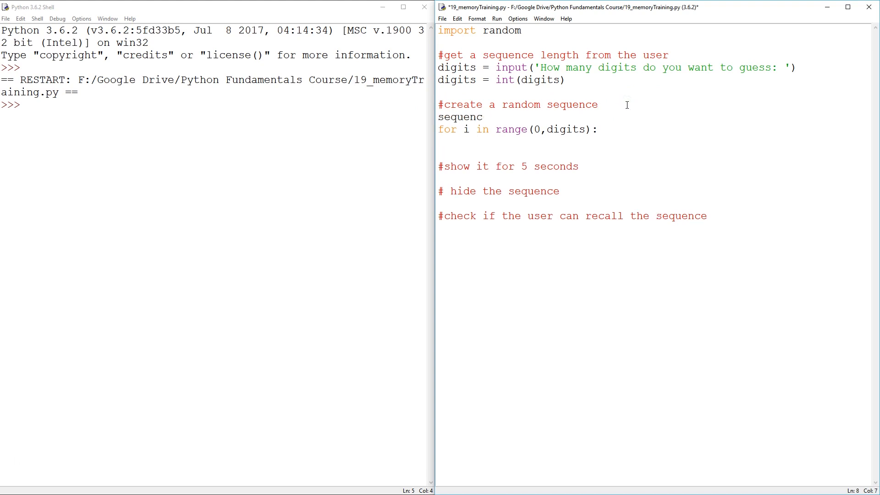
type("e =")
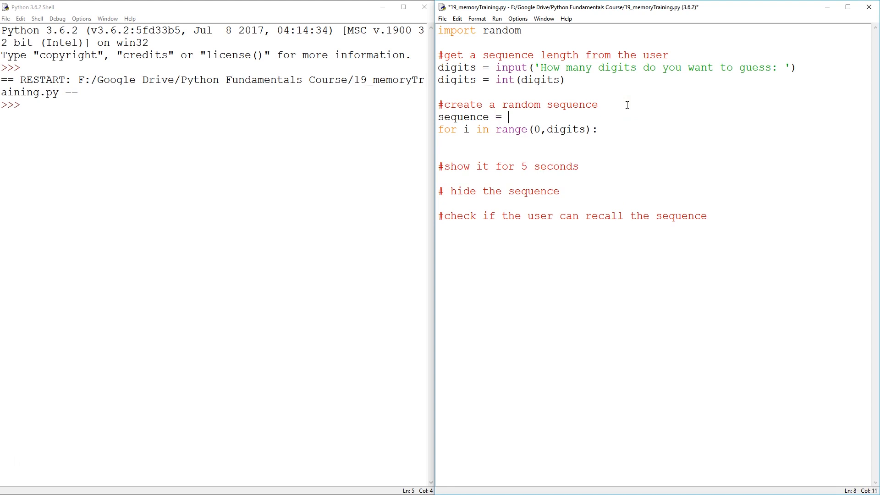
type("[]")
left_click(654, 141)
type("sequence.")
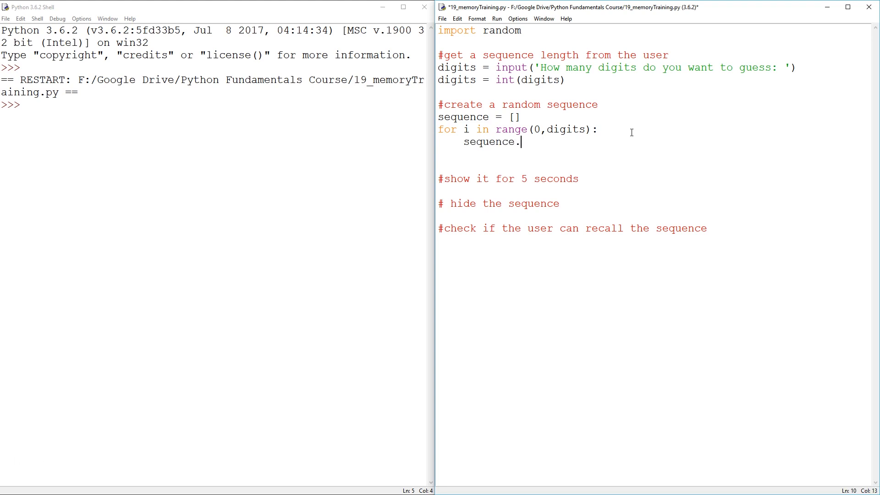
Step: Append random.randint(0,9) in the loop, print(sequence), and run the script
type("append")
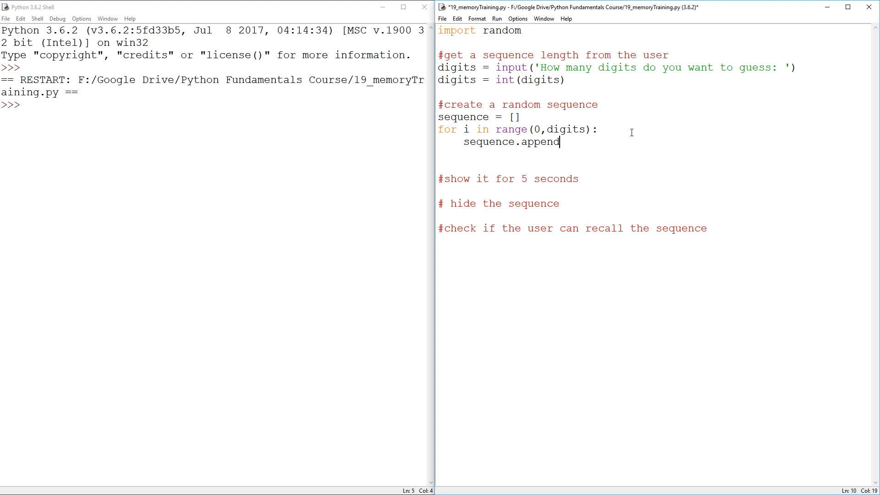
type("(random")
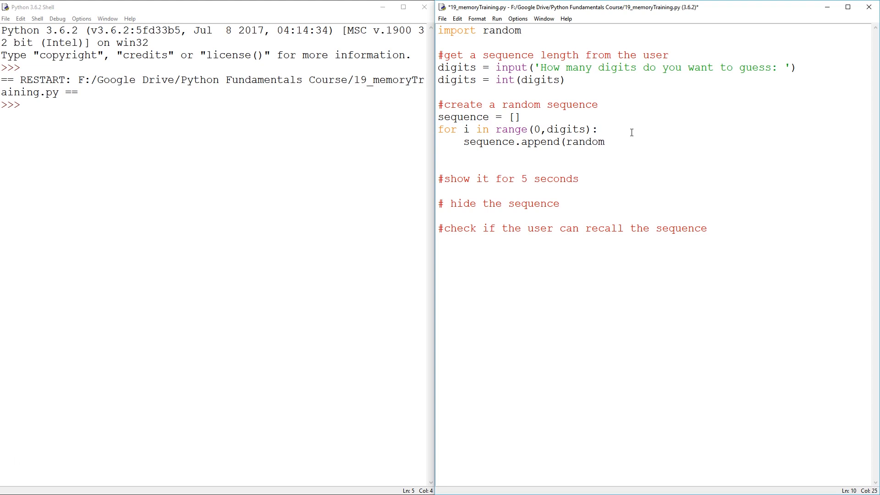
type(".randint")
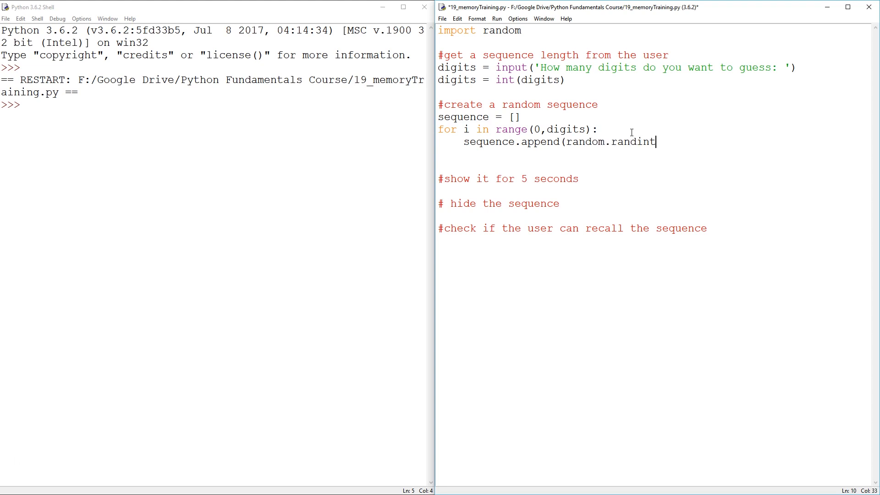
type("(0")
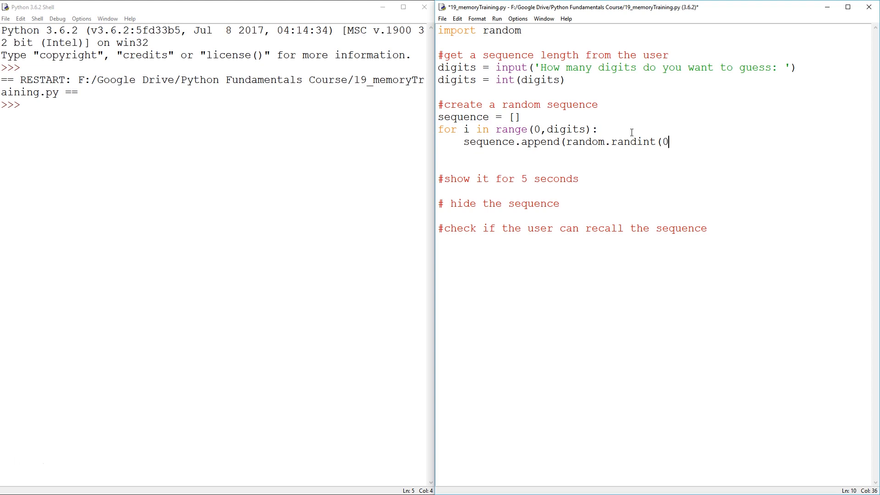
type(",9))")
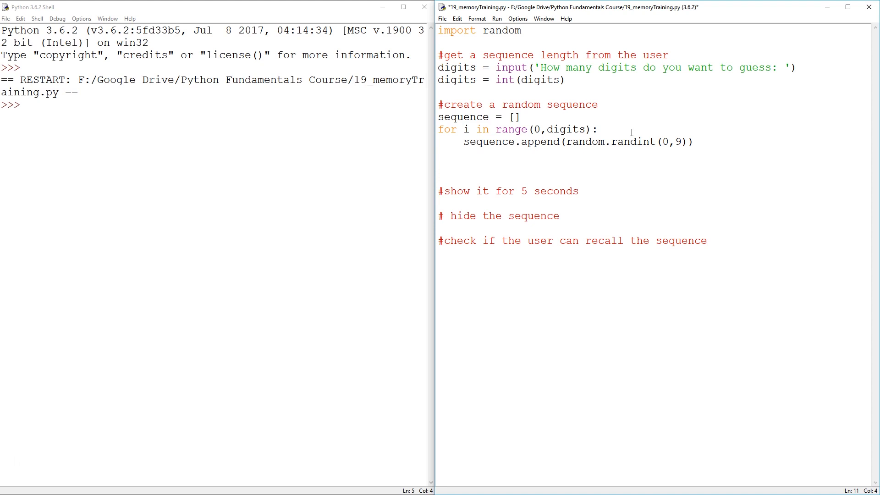
type("print(")
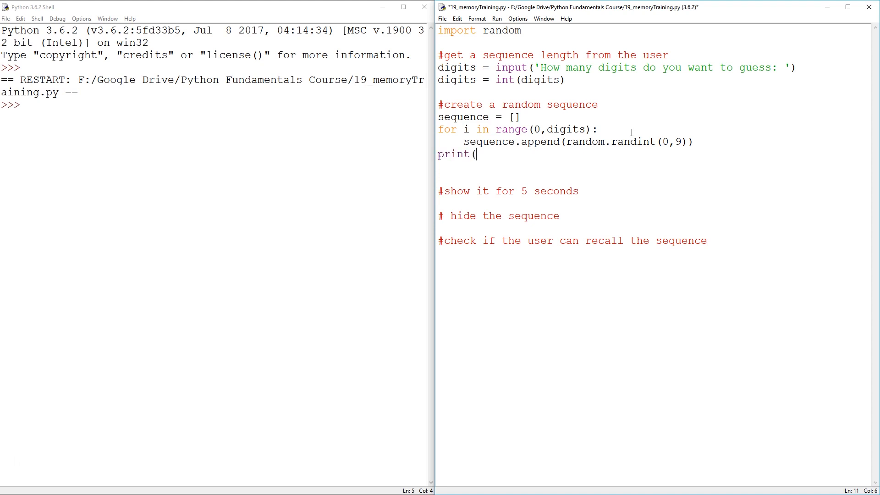
type("sequen")
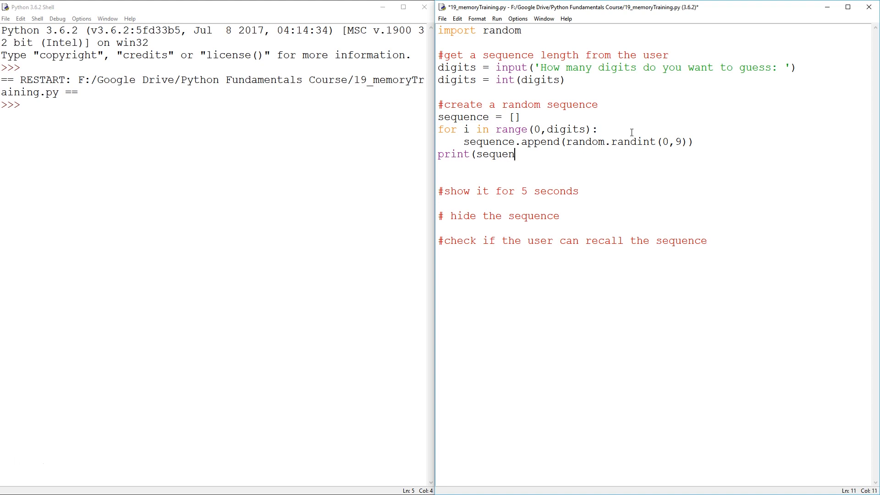
key("F5")
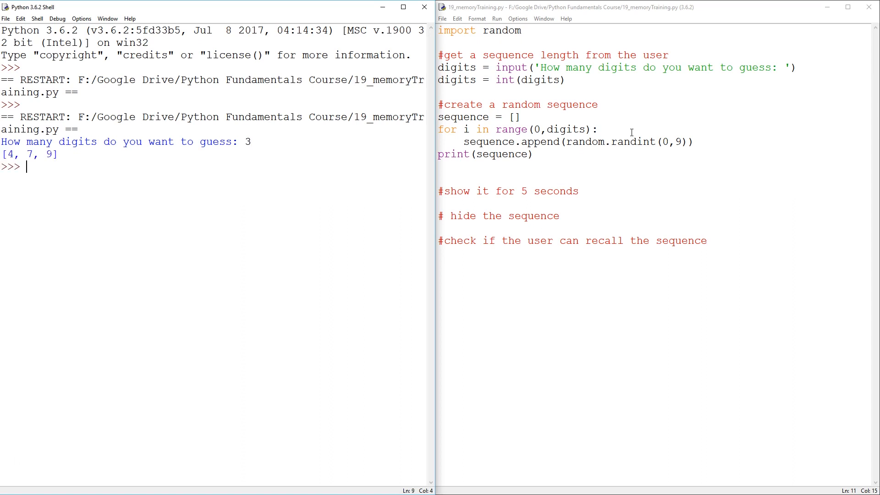
mouse_move(586, 297)
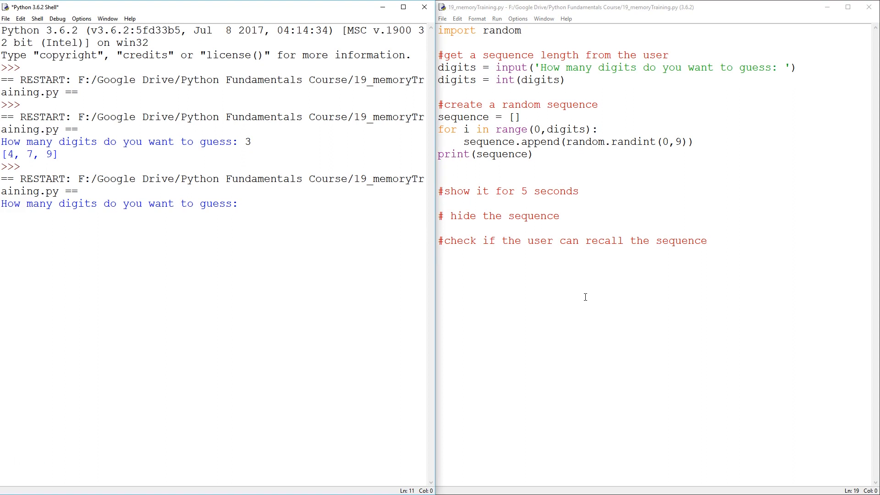
Step: Enter 6 digits, getting [9, 1, 6, 8, 6, 8], then return to the editor
type("6")
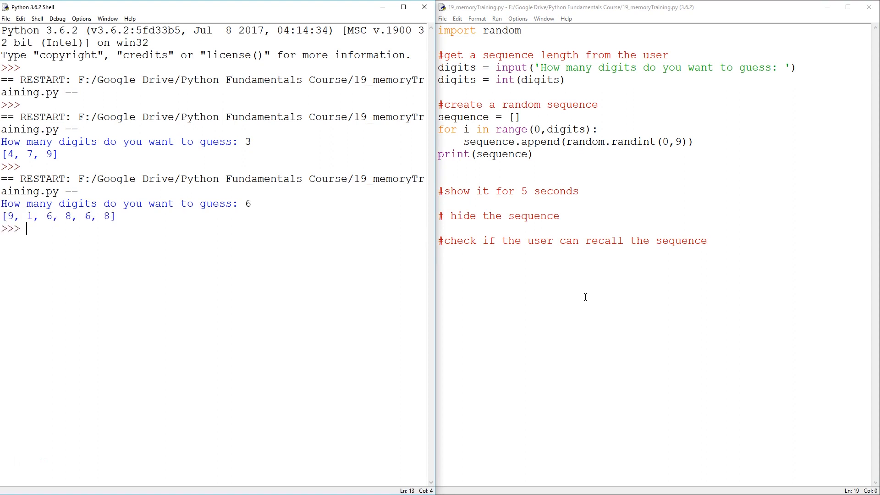
left_click(518, 185)
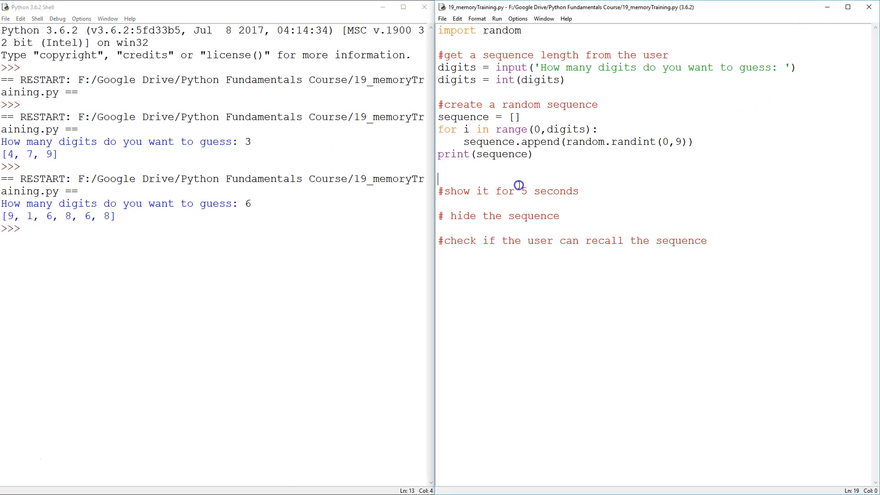
mouse_move(185, 220)
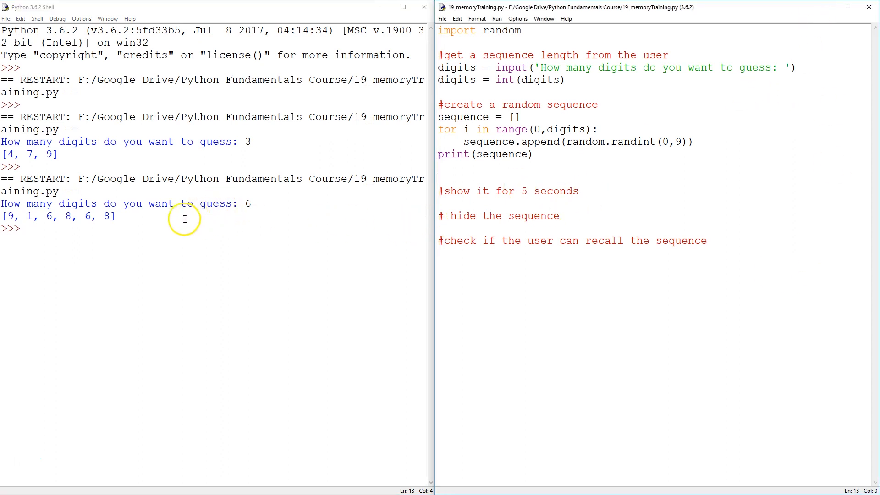
mouse_move(558, 193)
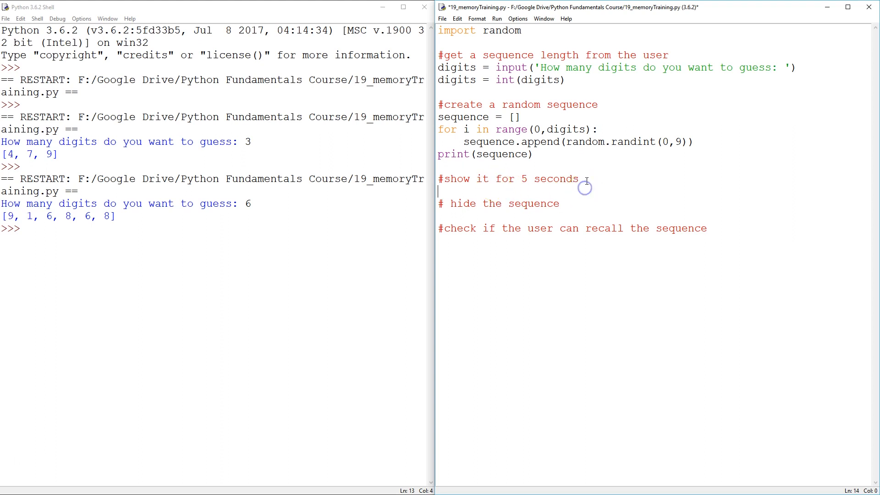
Step: Add time.sleep under the show comment to pause before hiding
type("t")
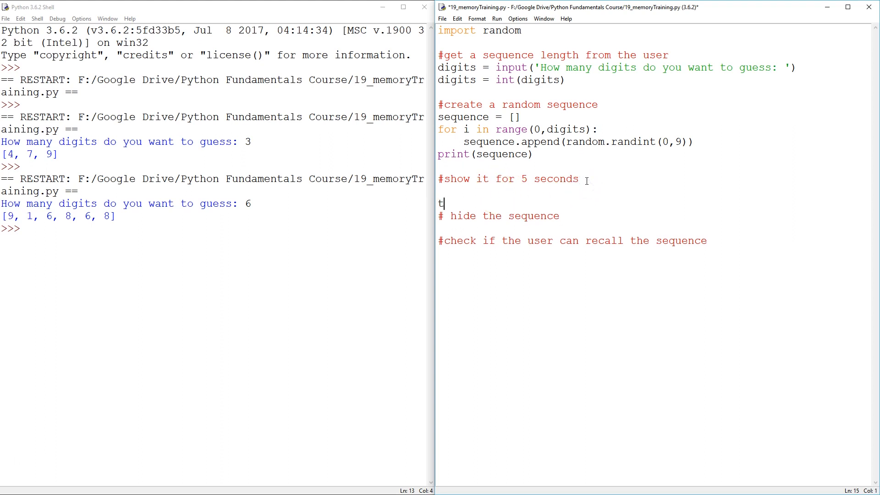
type("ime")
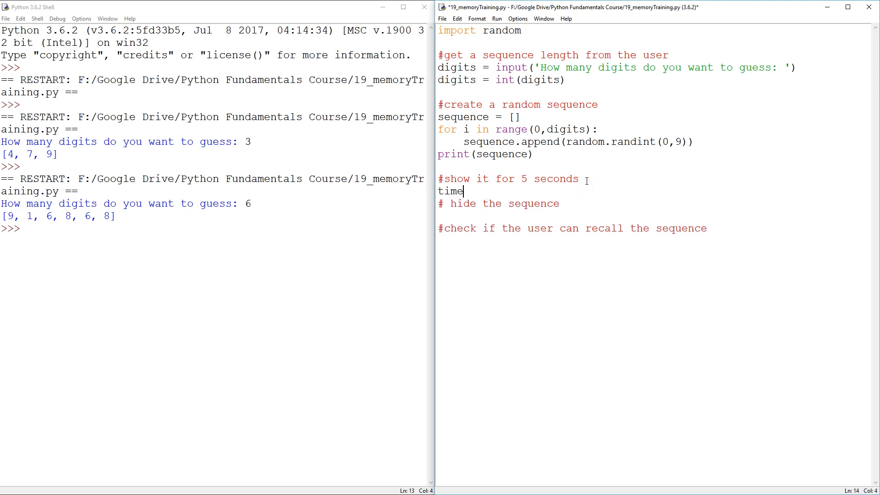
type(".slee")
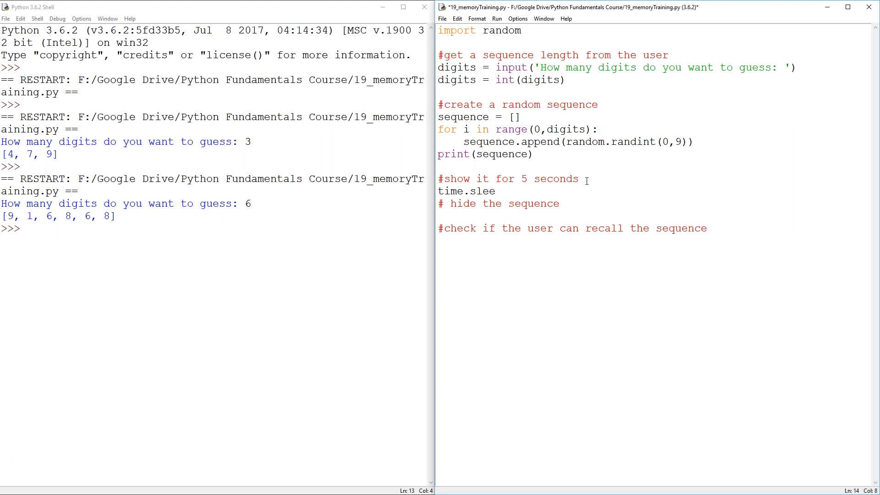
type("p(4")
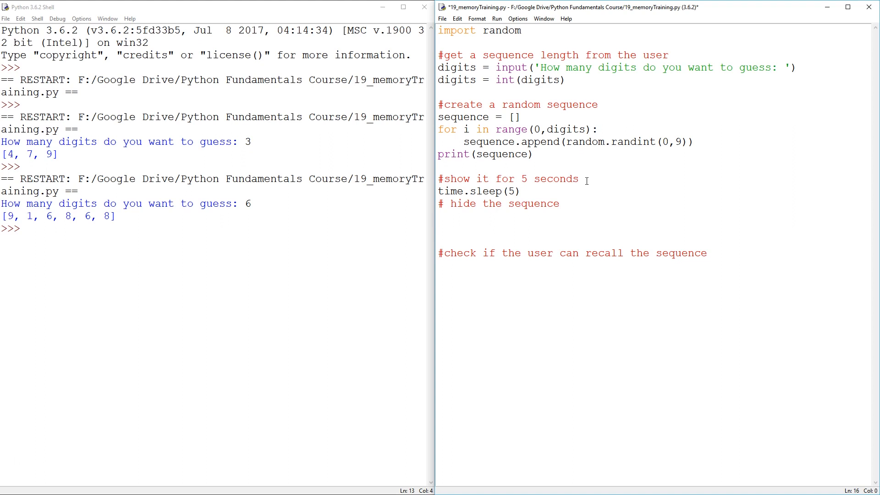
Step: Add a for i in range(0,30) loop printing blank lines, then run the script
type("for i in r")
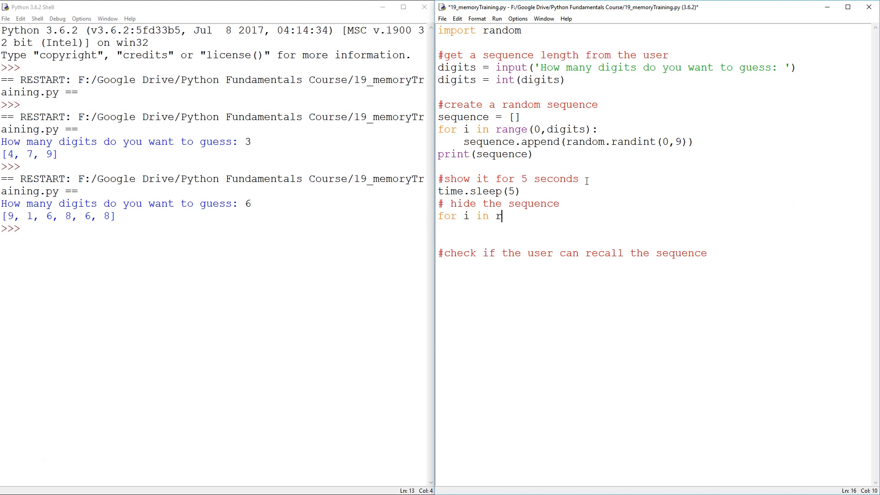
type("ange(")
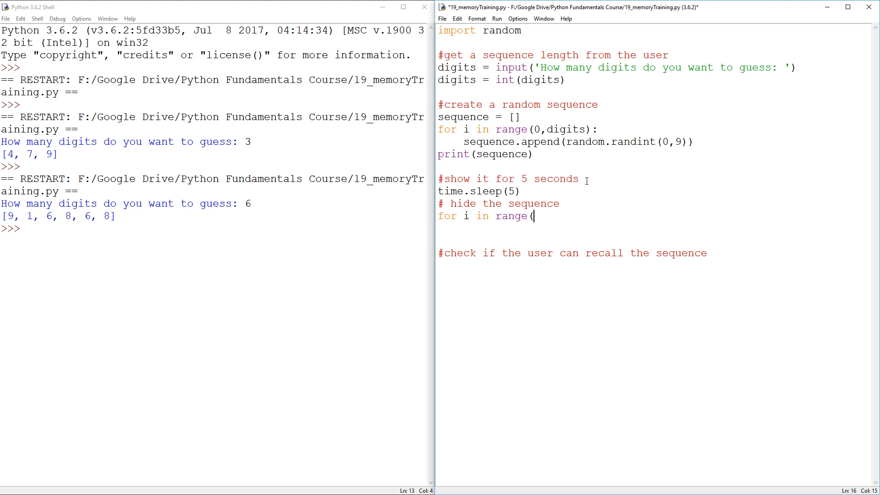
type("30):")
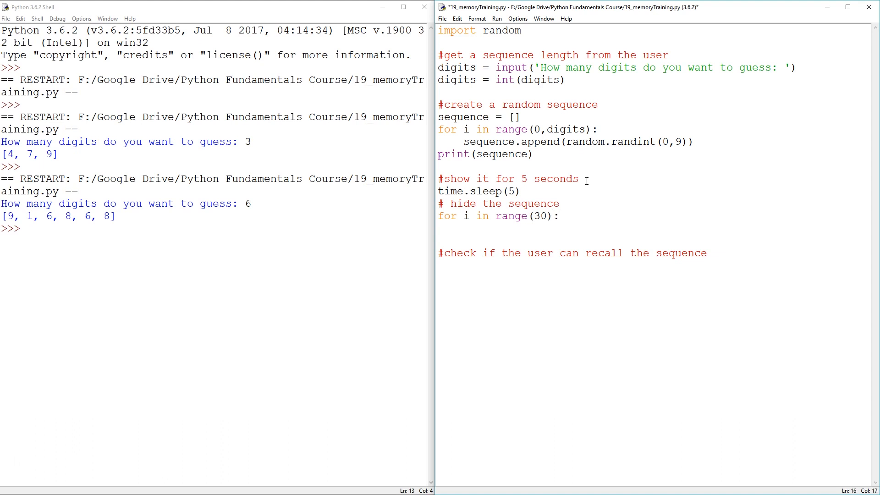
type("0,")
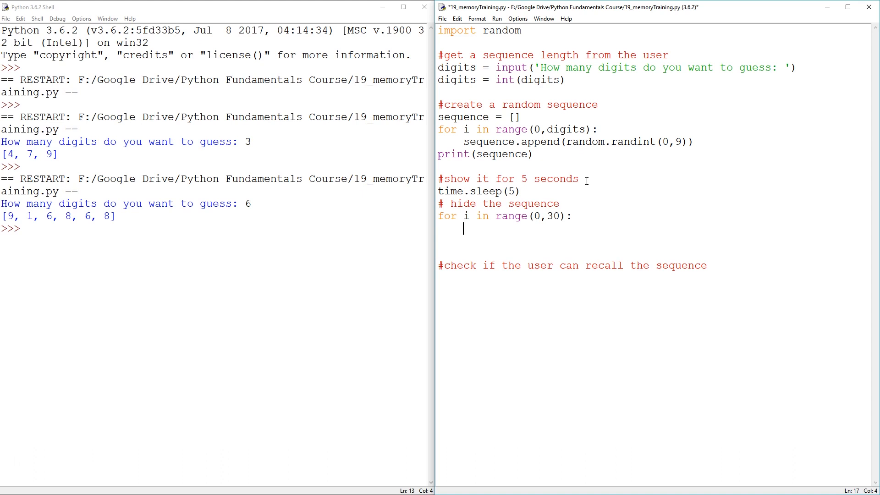
type("print(")
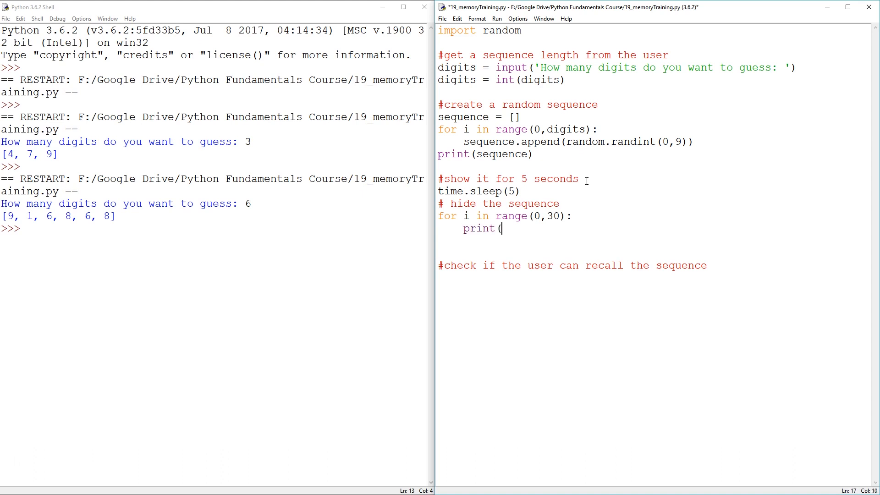
type("''")
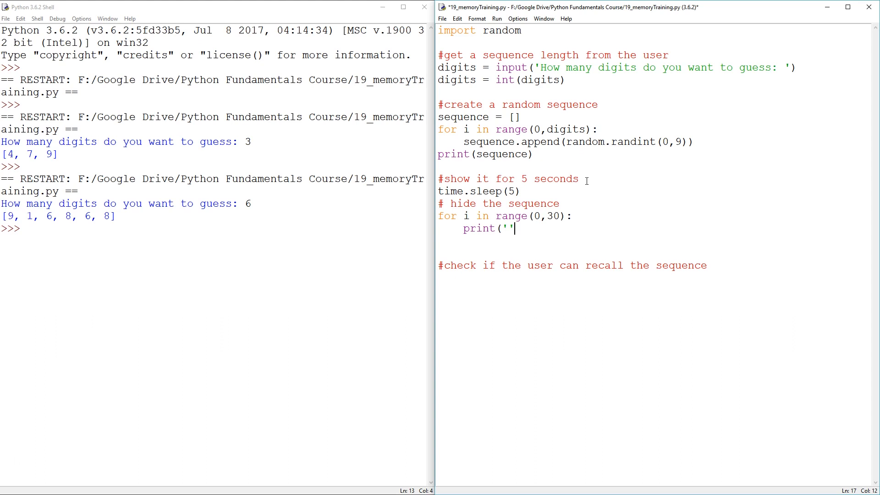
type(")")
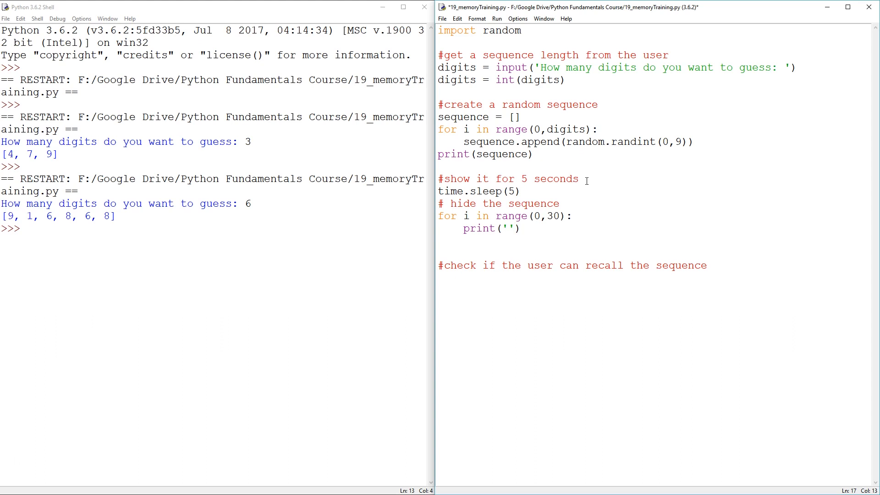
key("F5")
type(",")
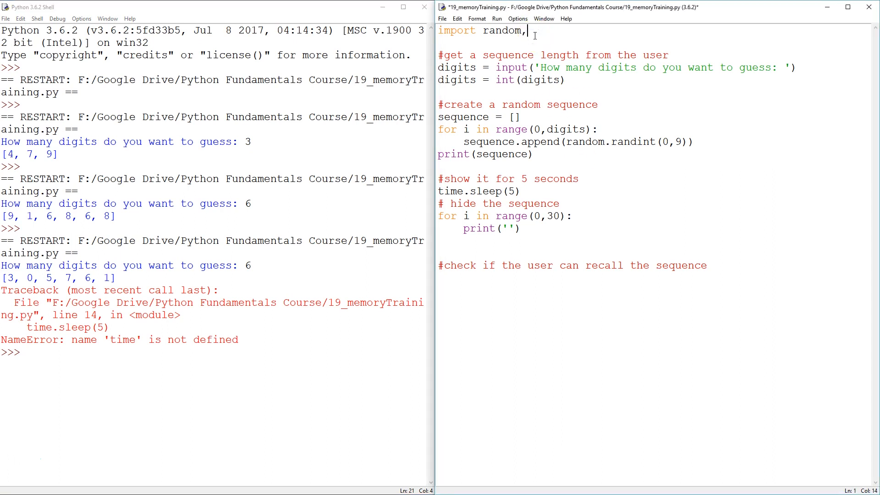
Step: Import time alongside random and change the hiding loop from 30 to 50 blank lines
type("time")
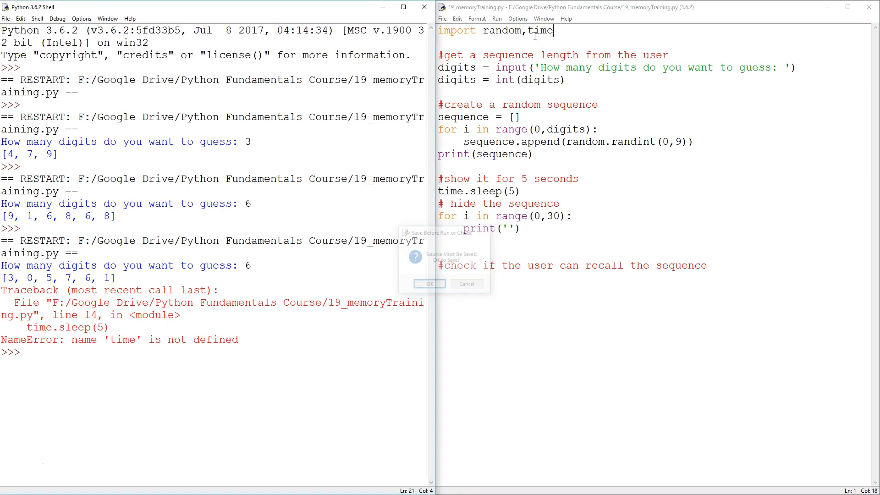
left_click(428, 283)
type("6")
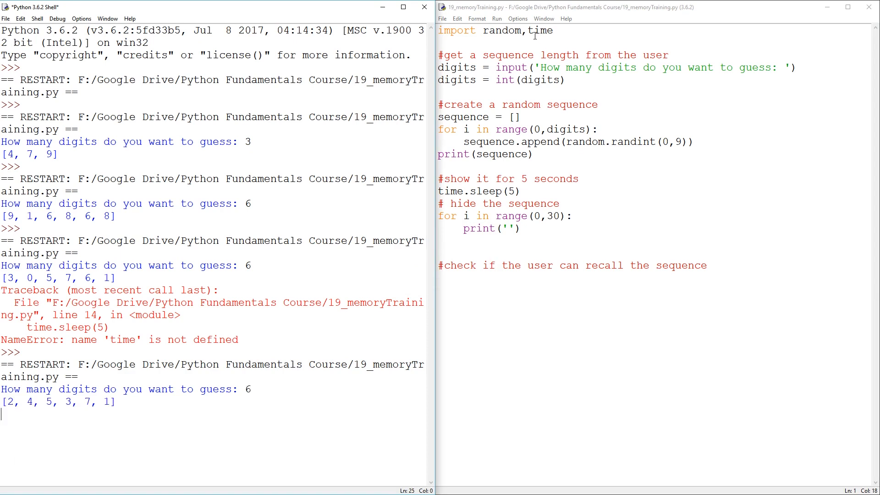
scroll("down", 3)
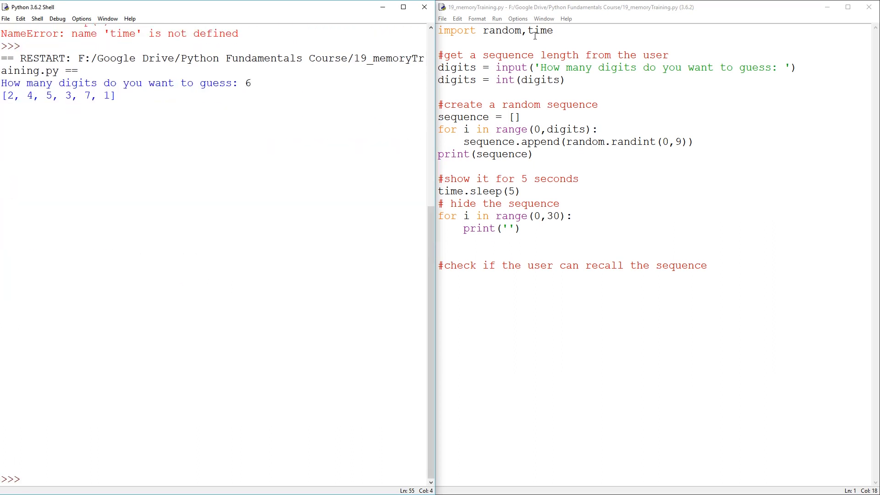
mouse_move(534, 35)
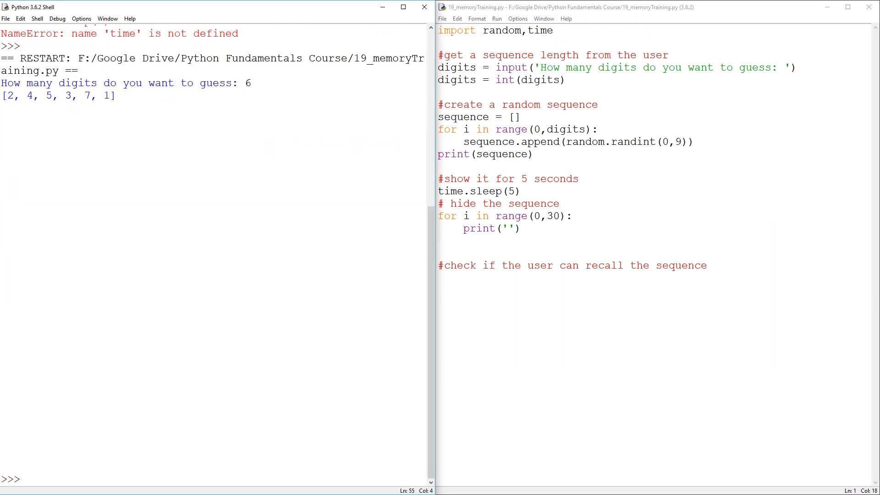
left_click(548, 216)
type("5")
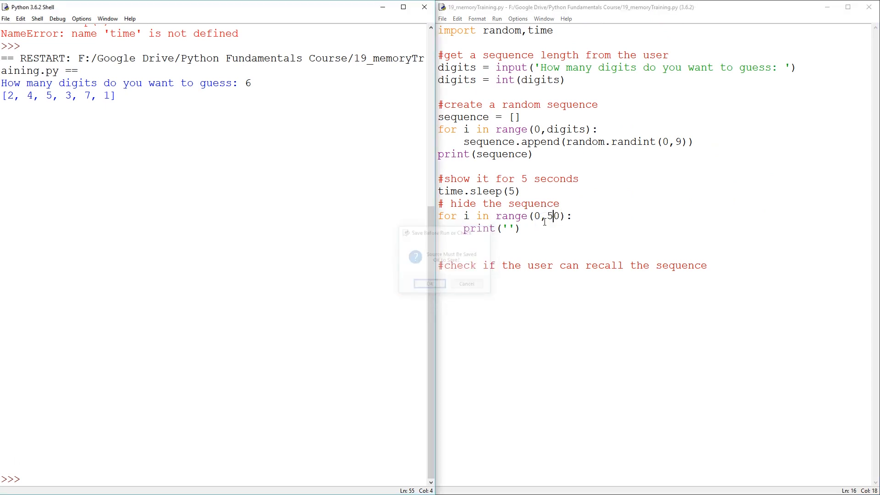
left_click(429, 284)
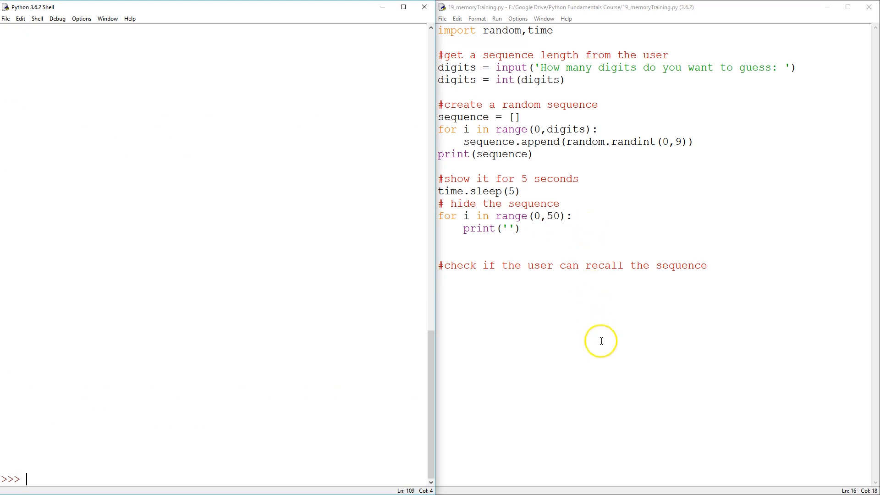
mouse_move(677, 472)
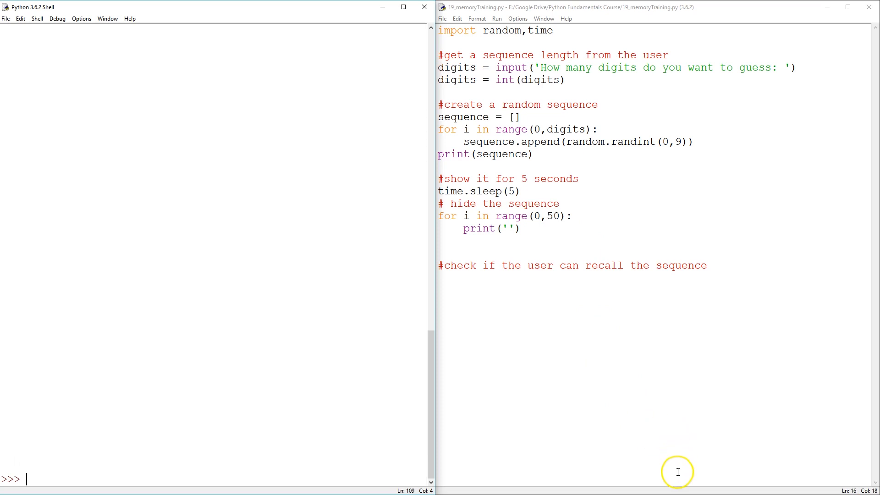
mouse_move(696, 492)
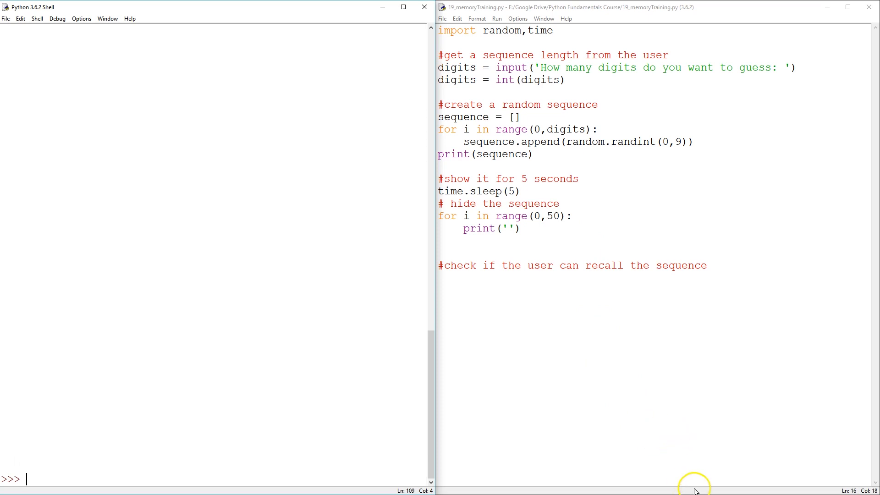
mouse_move(652, 290)
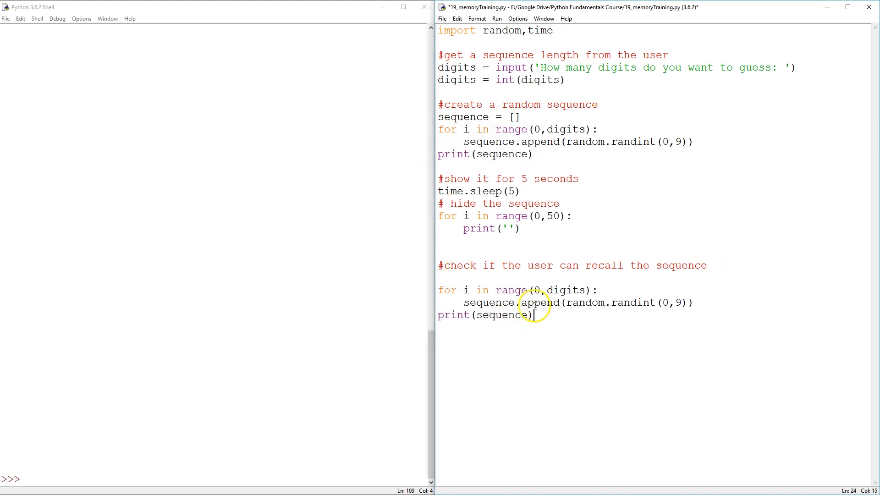
mouse_move(690, 302)
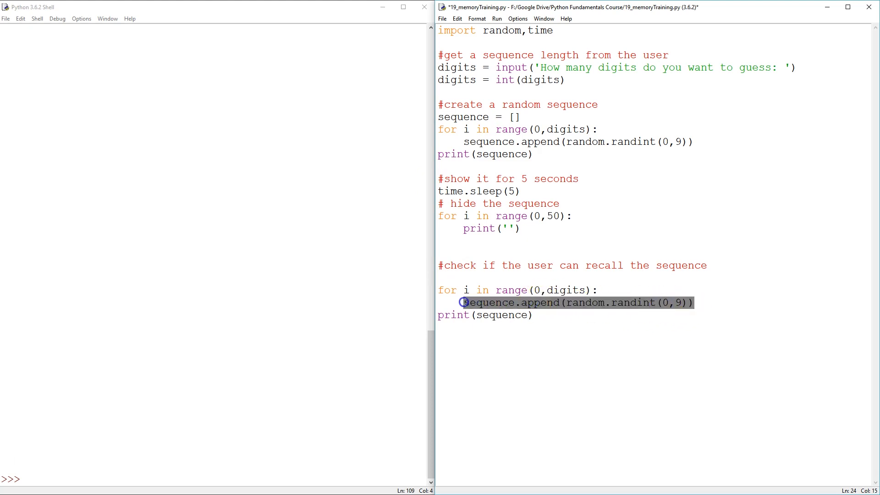
Step: Add print('enter number at index ' + str(i)) as the loop's first line, then a new line
key("Return")
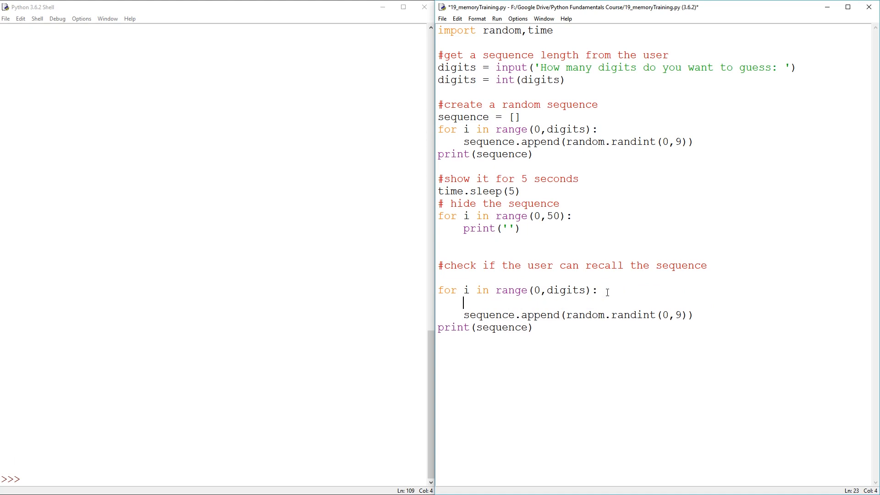
type("print(")
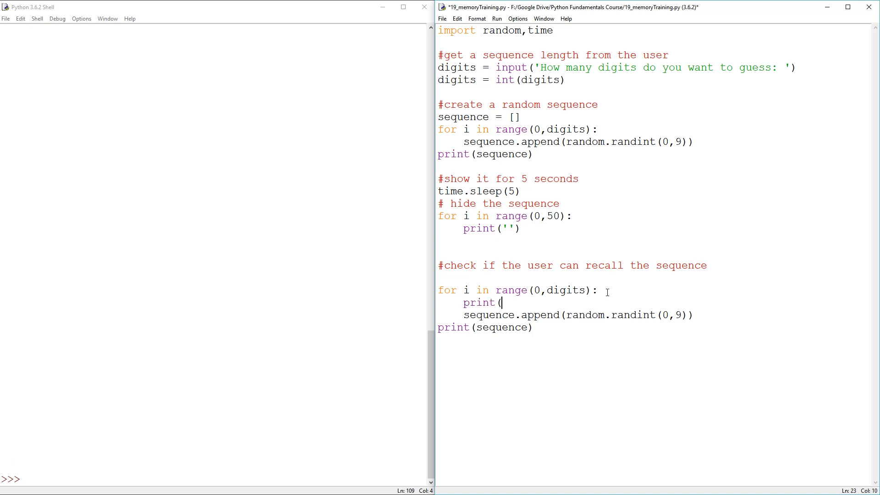
type("p")
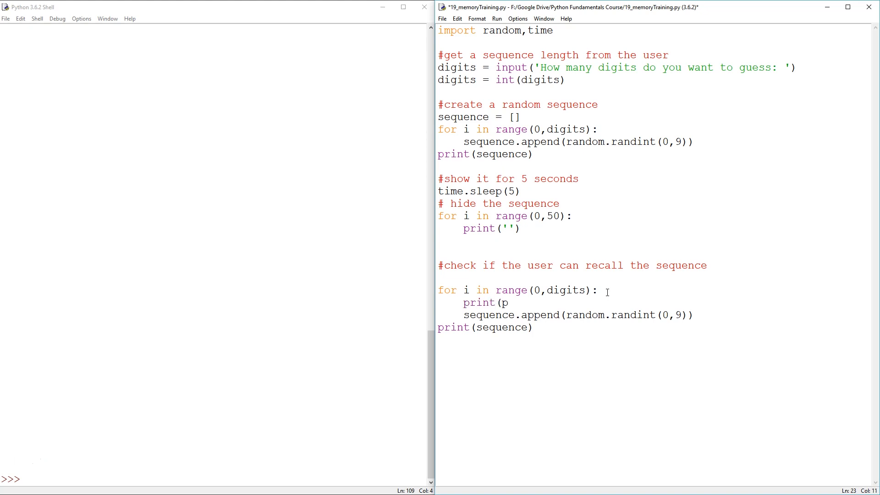
type("'e")
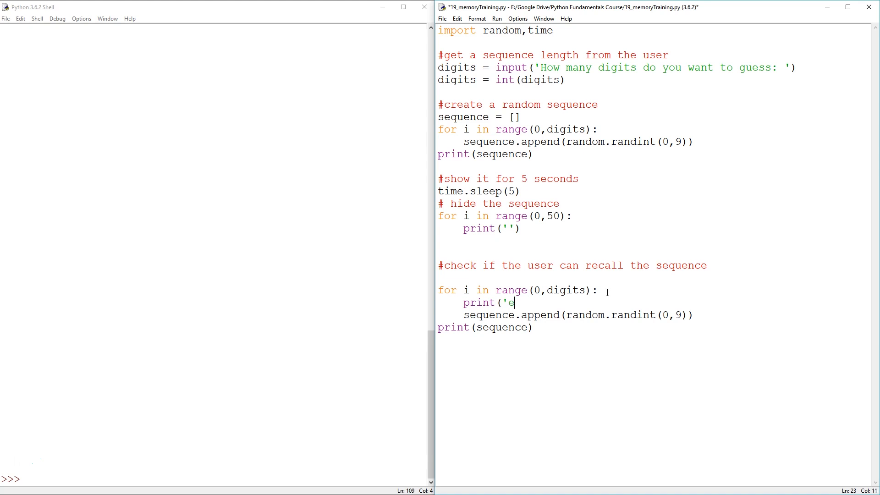
key("Backspace")
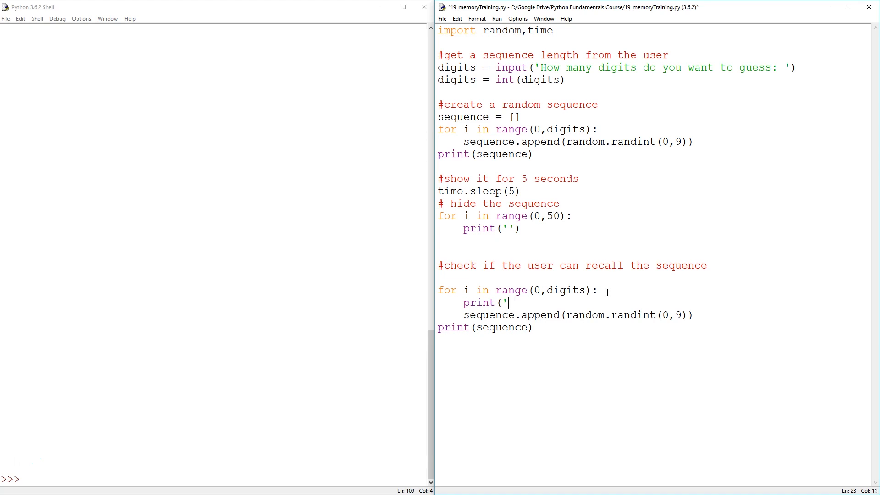
type("enter num")
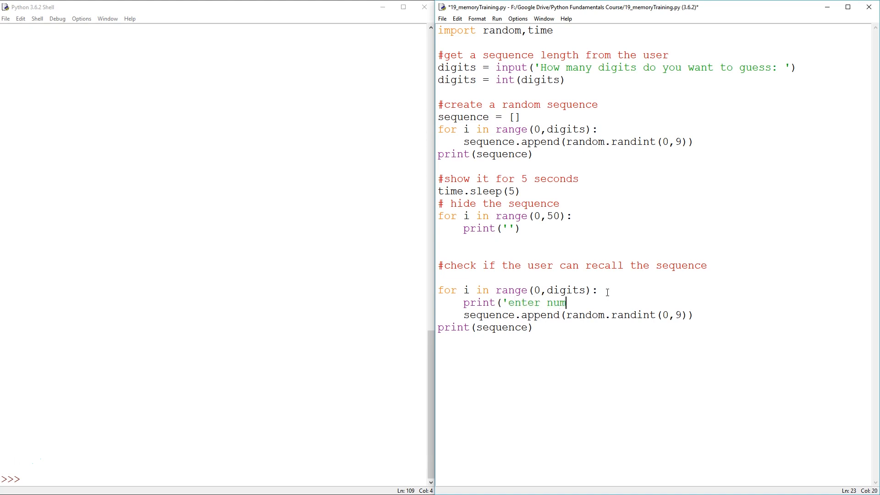
type("ber at index '")
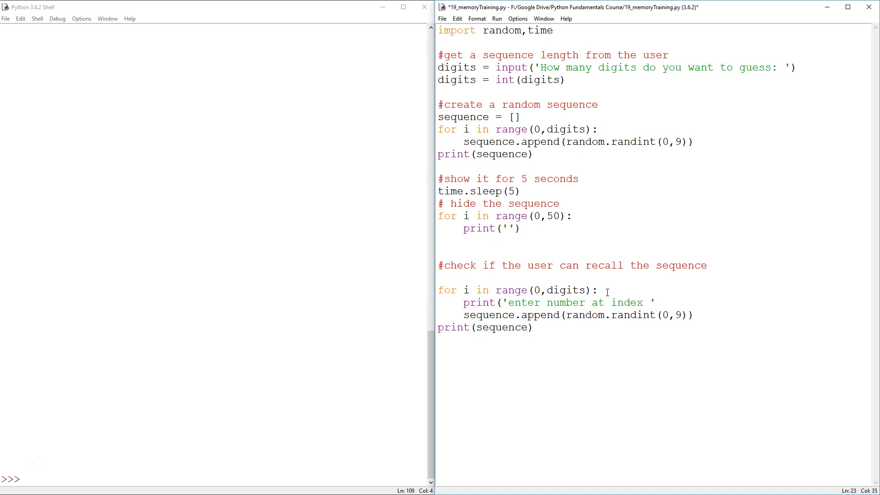
type("+str")
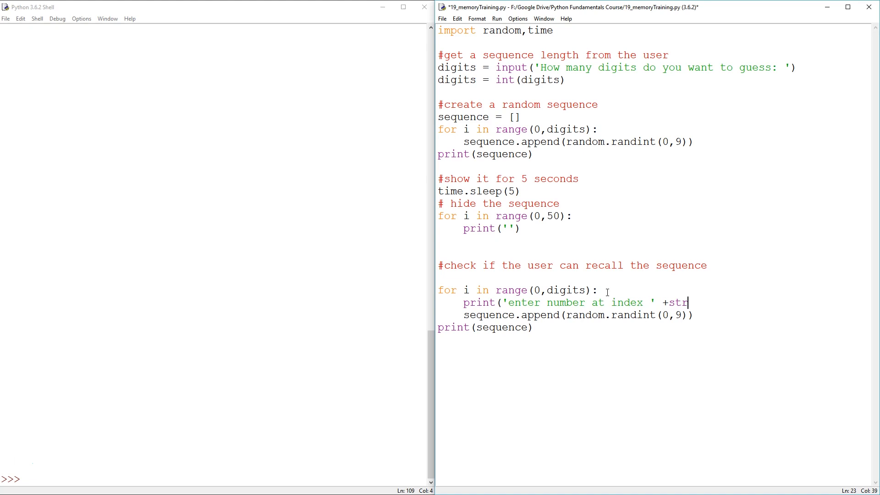
type("(i))")
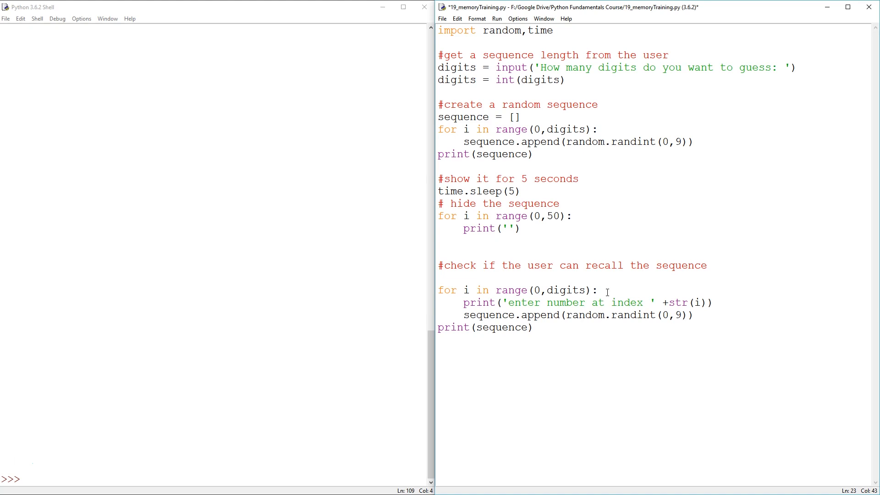
key("Return")
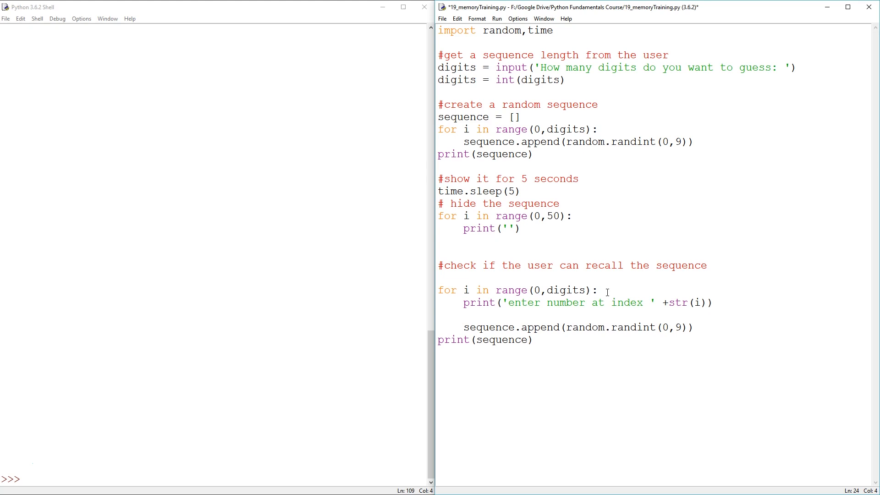
Step: Read each guess with num = int(input()) and test if num == sequence[i]
left_click(464, 315)
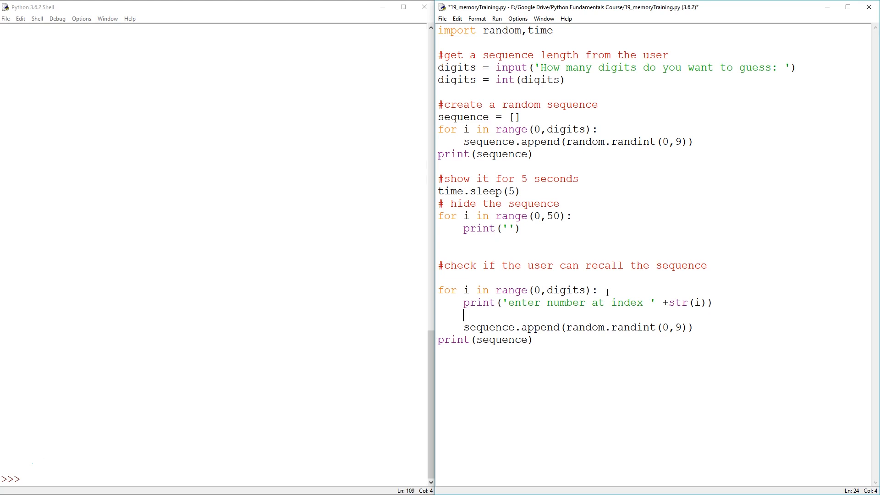
type("num =")
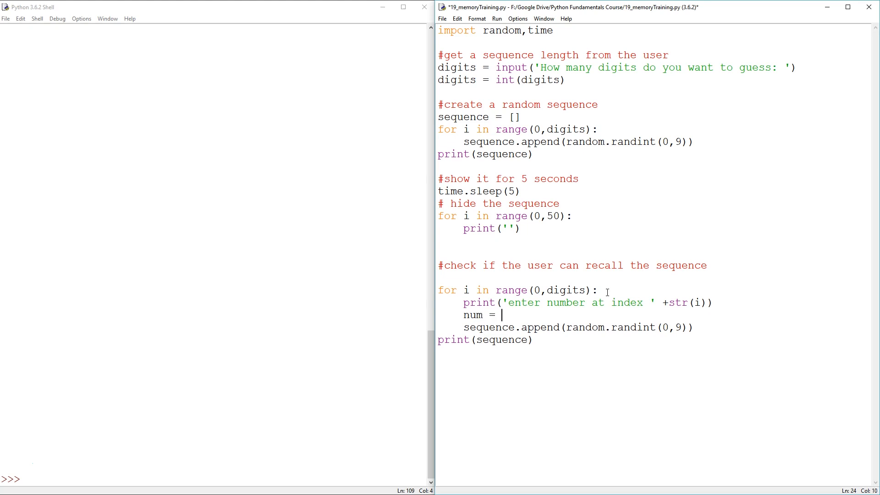
type("int(in")
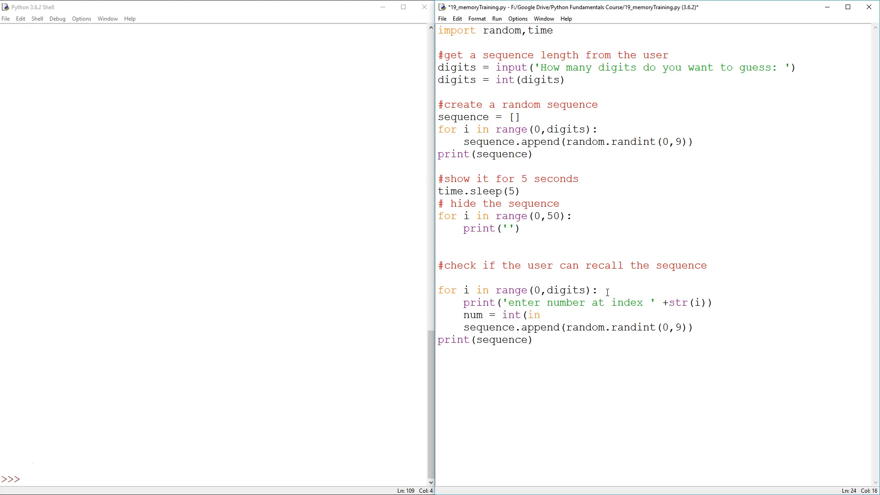
type("input(")
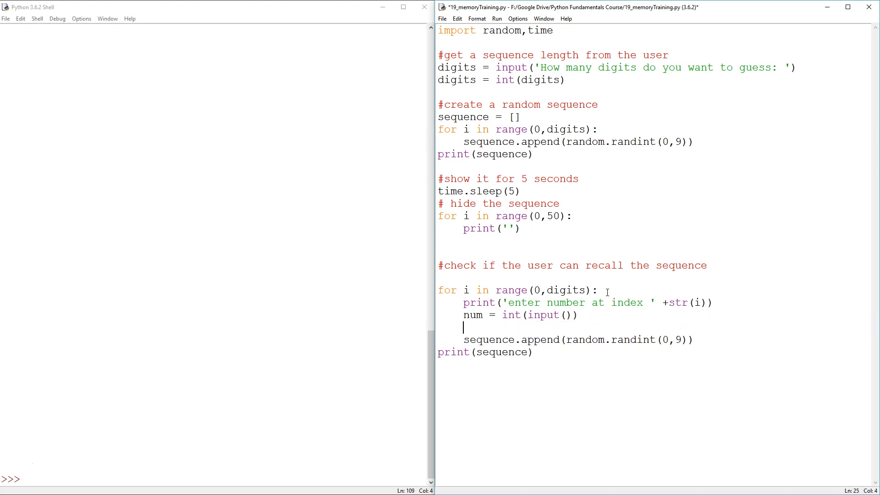
type("if")
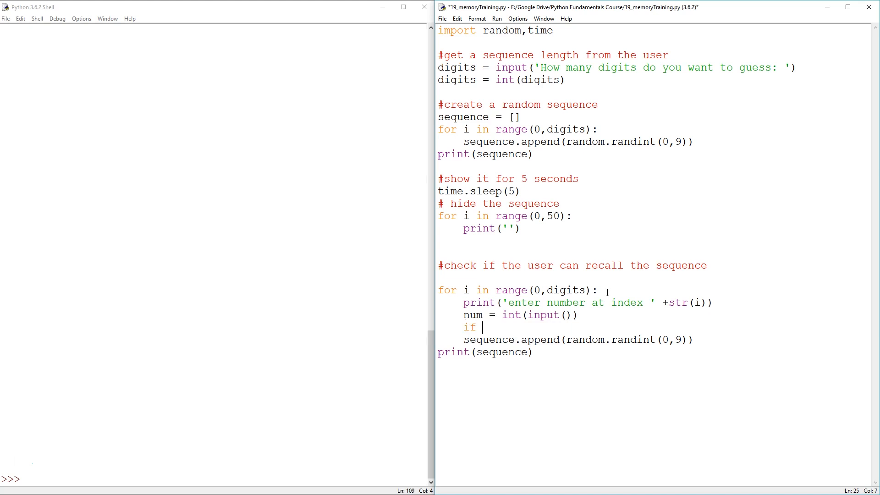
type("num")
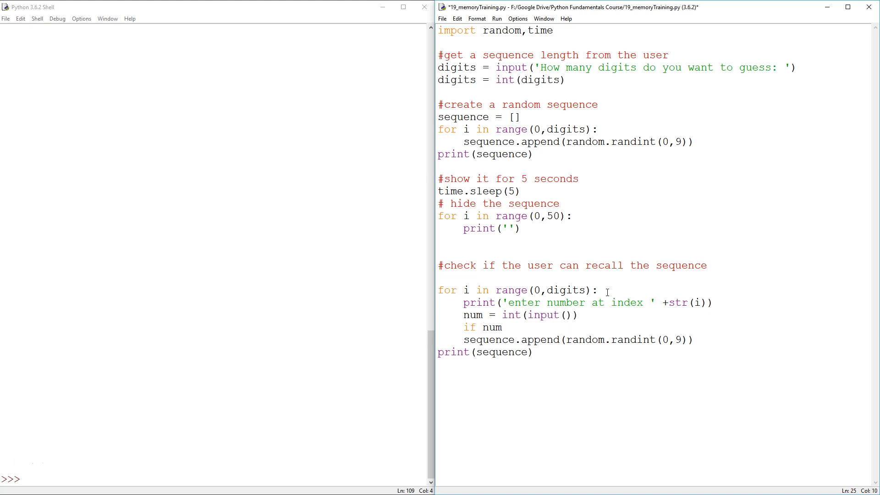
type("== sequence[")
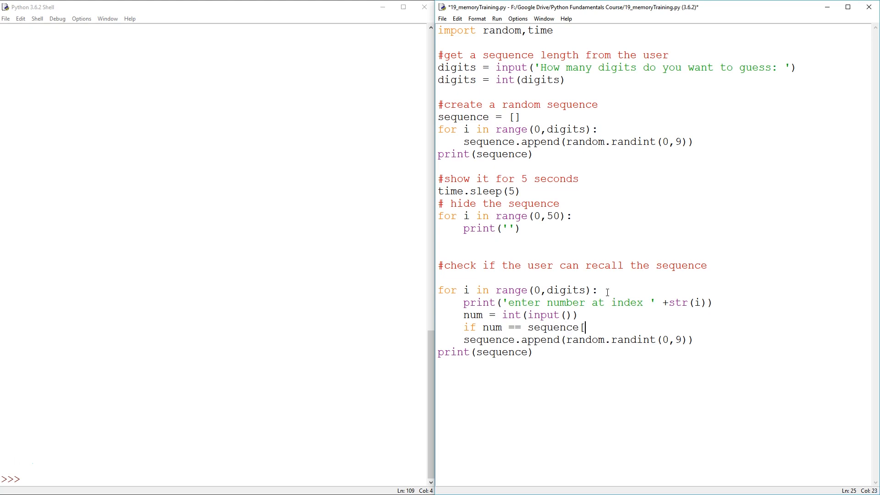
type("i]")
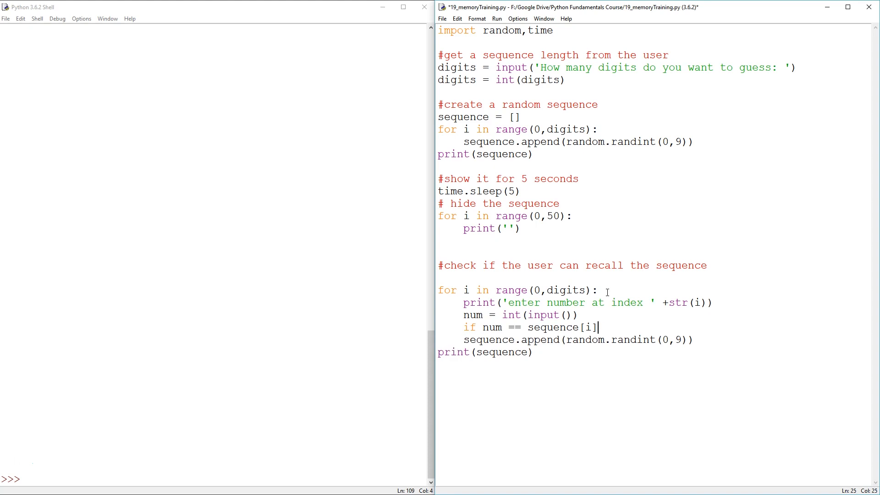
type(":")
type("print(c")
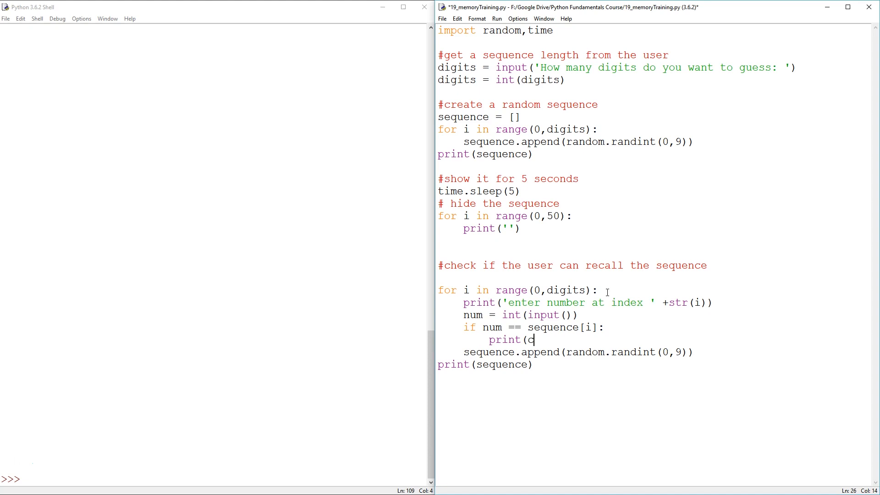
Step: Print 'correct' on a match, otherwise print 'WRONG' and break
key("backspace")
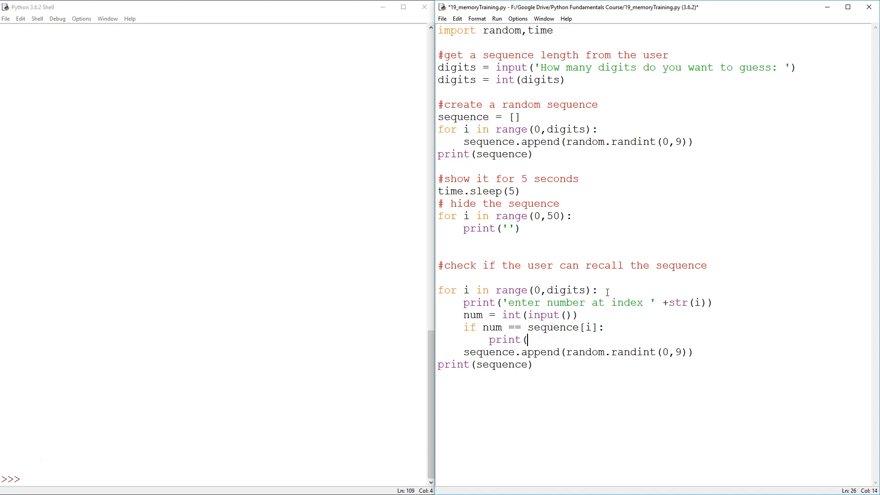
type("'correct')")
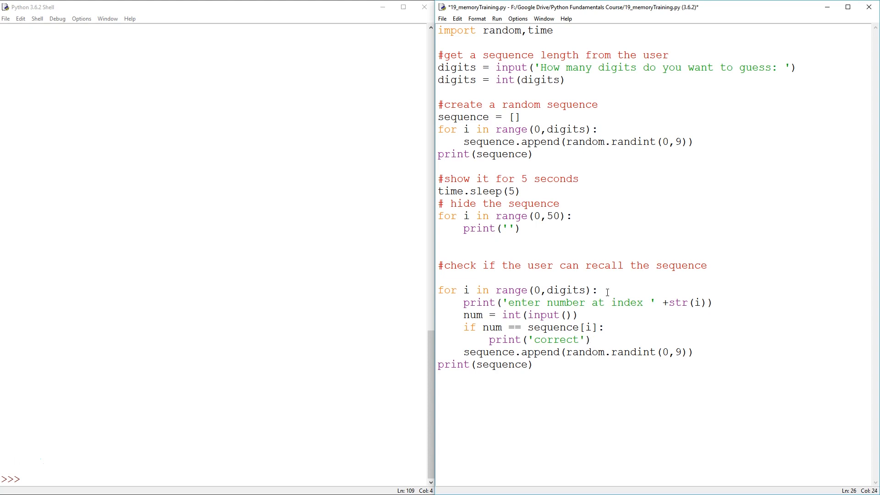
type("e")
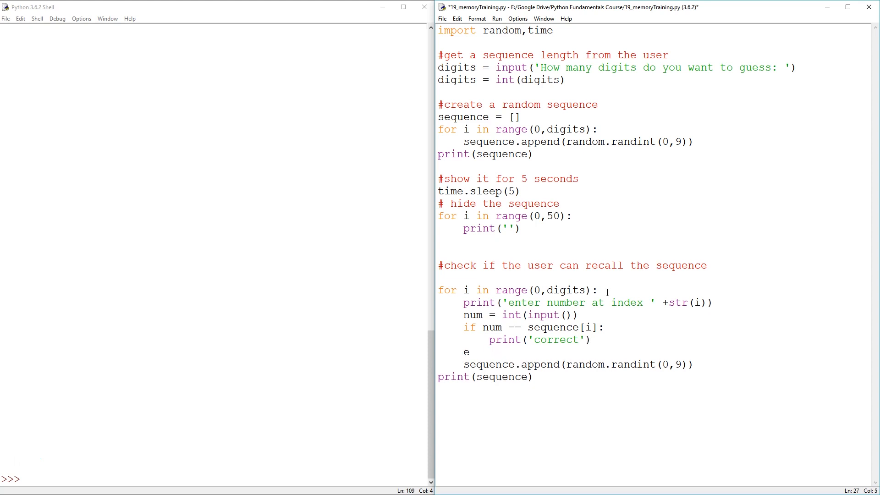
type("lse:")
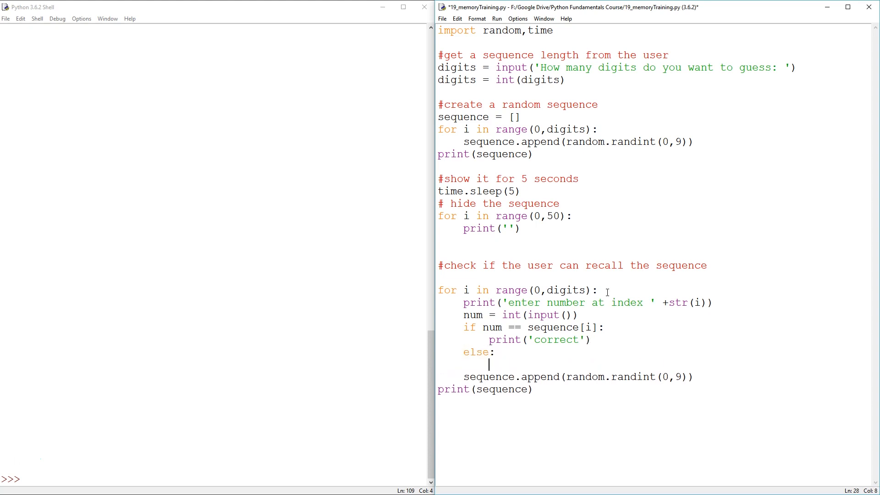
type("print")
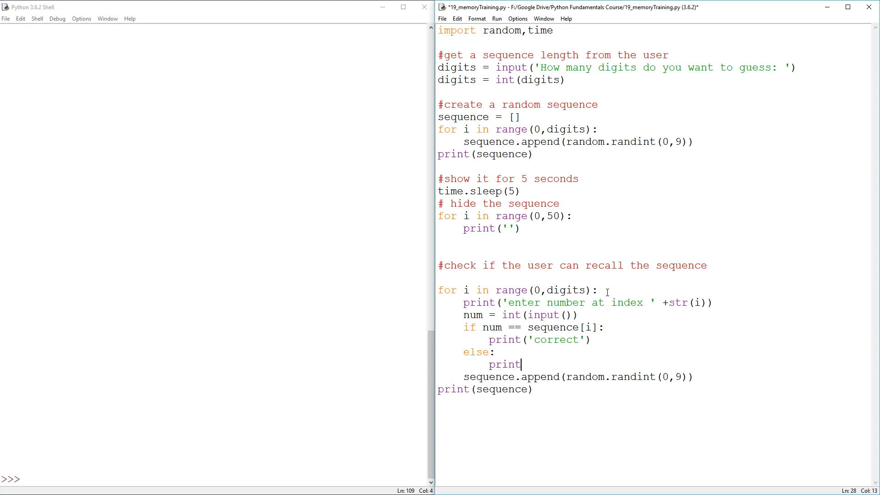
type("(/W")
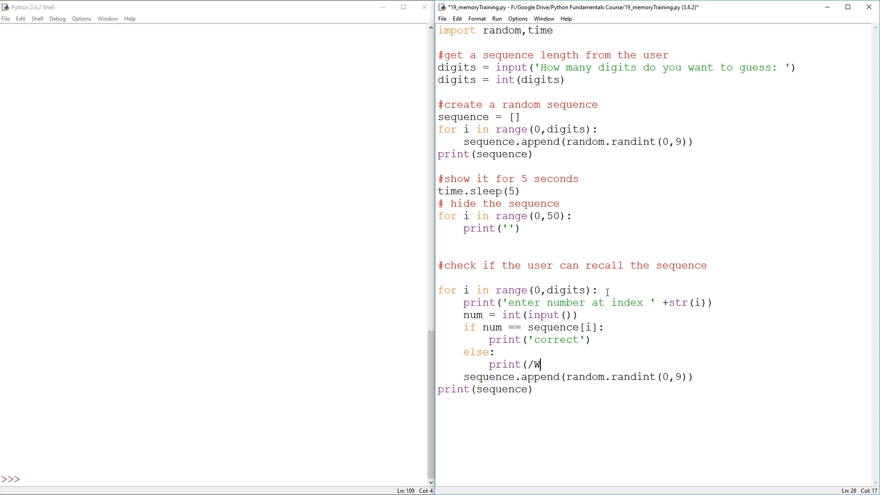
type("RONG")
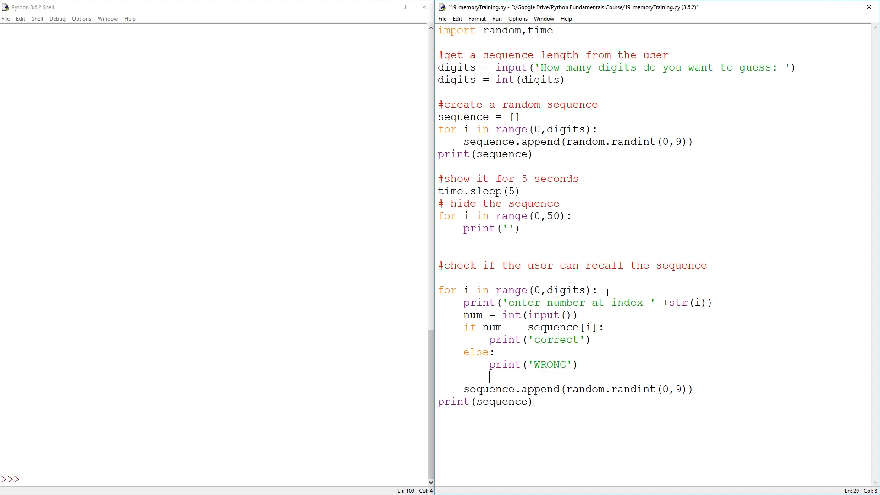
type("break")
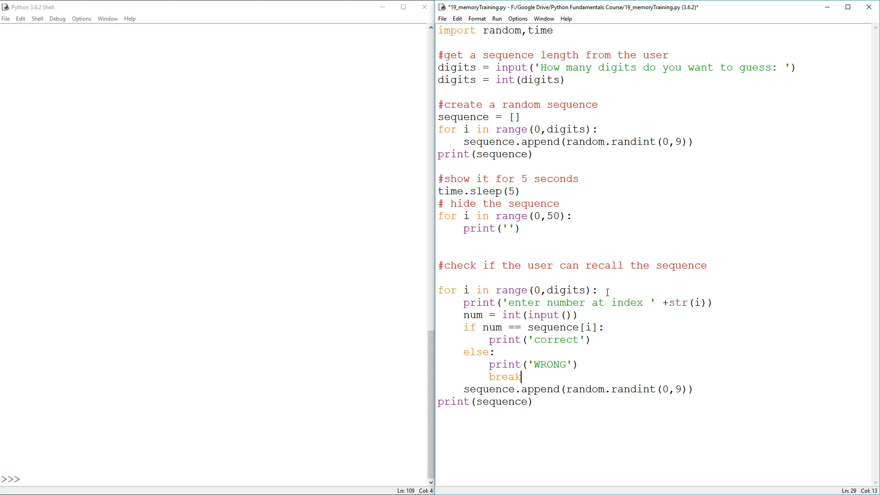
mouse_move(720, 378)
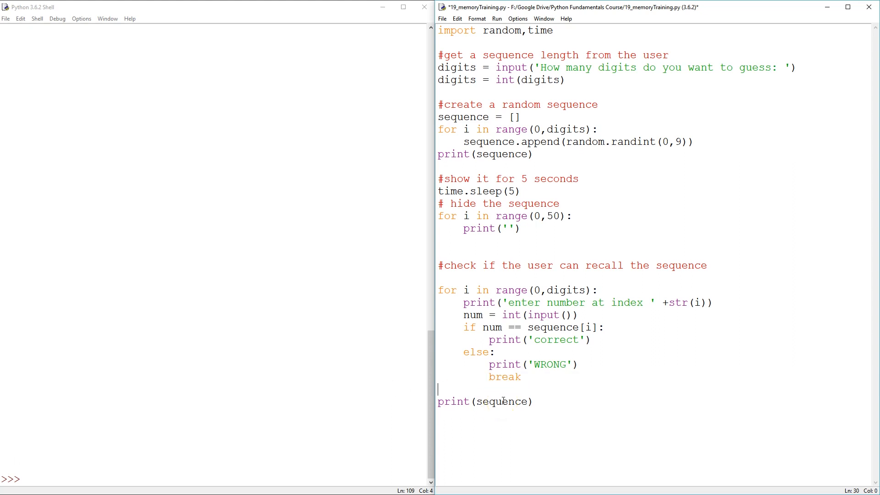
Step: Run the game with 6 digits and guess 9, getting WRONG and [1, 6, 5, 9, 0, 7]
key("F5")
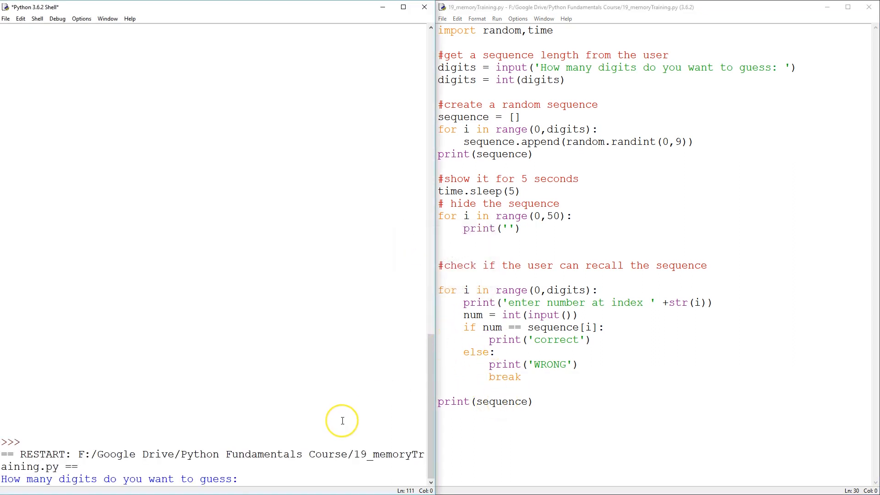
type("6")
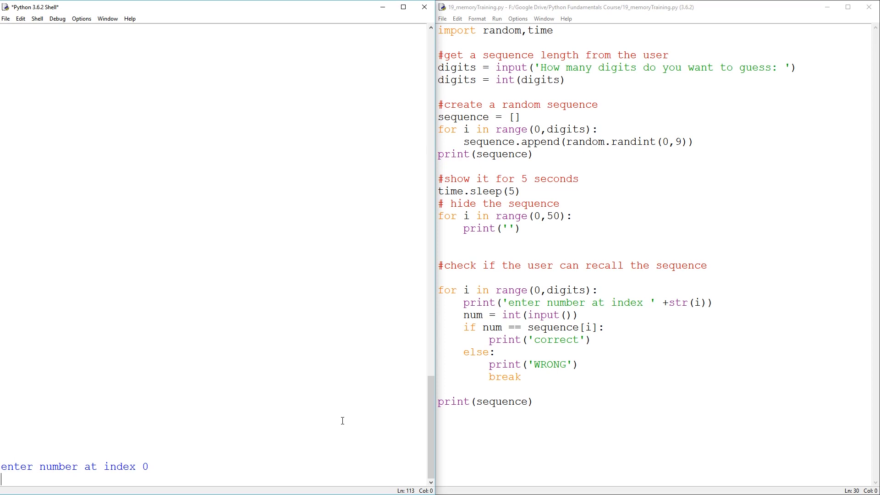
type("9")
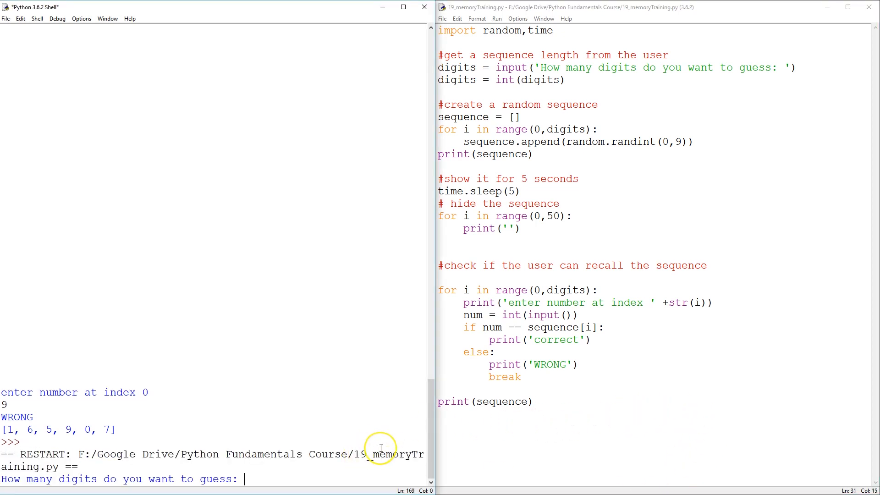
Step: Start a six-digit round and recall the sequence 1, 4, 1, 8, 5, 4 correctly
type("6")
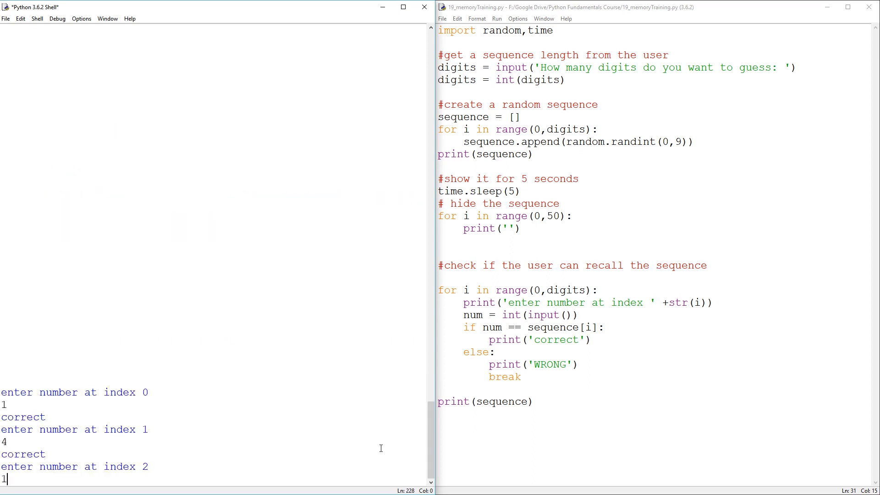
type("1")
type("5")
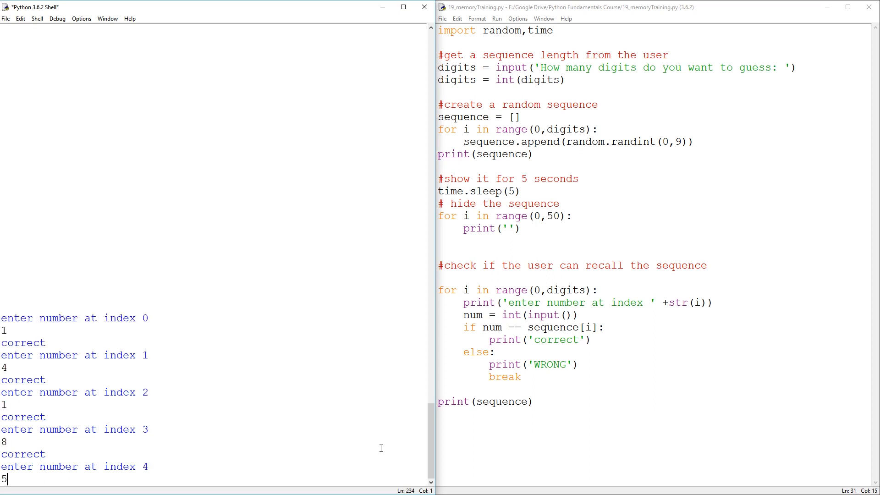
key("Return")
type("4")
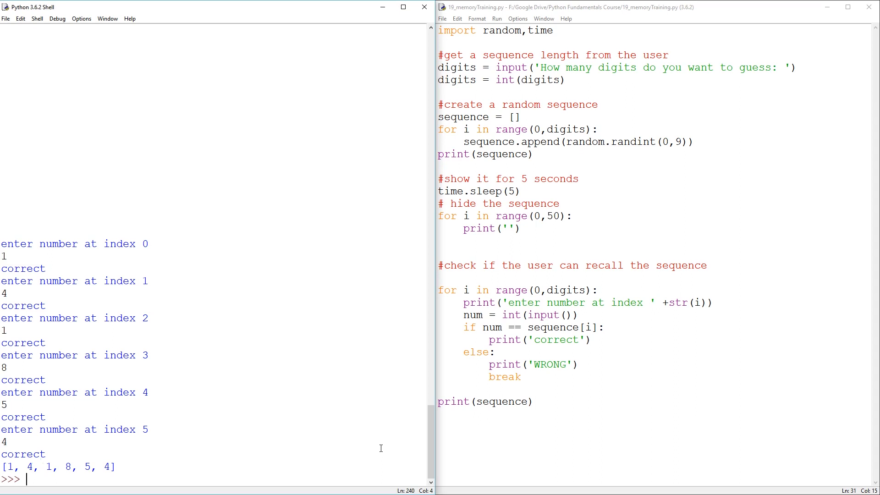
left_click(567, 392)
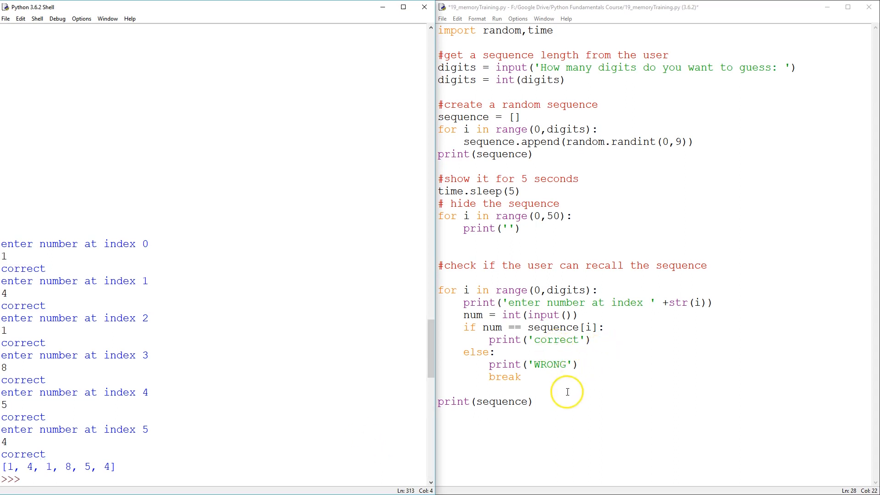
mouse_move(538, 416)
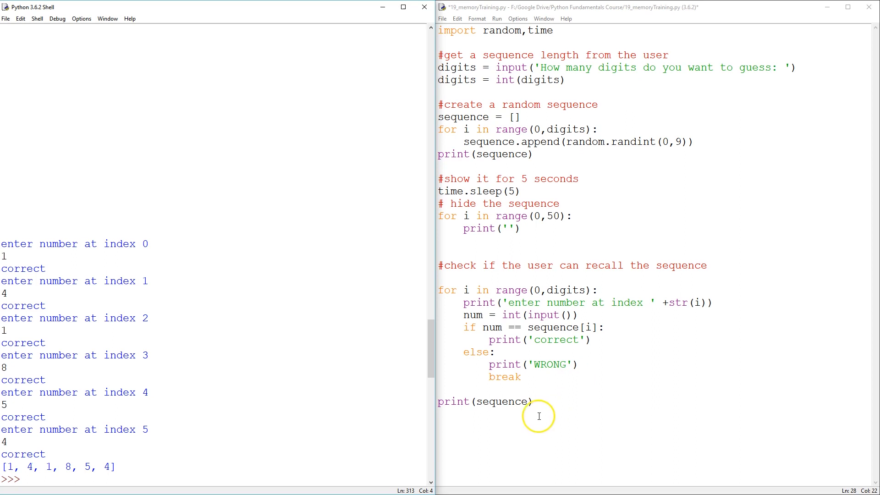
mouse_move(602, 386)
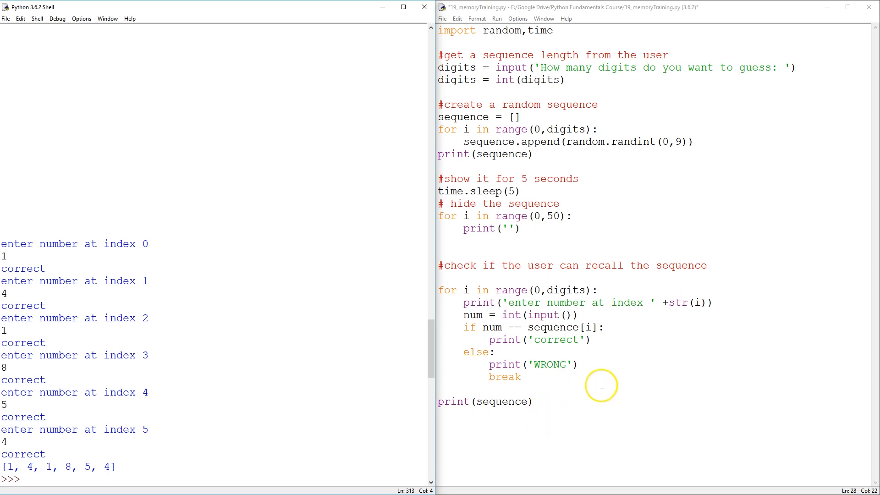
mouse_move(465, 364)
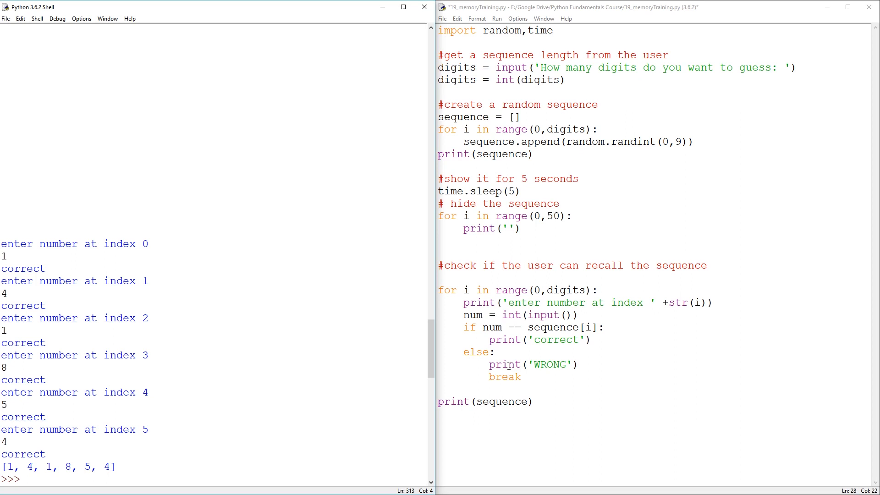
mouse_move(435, 358)
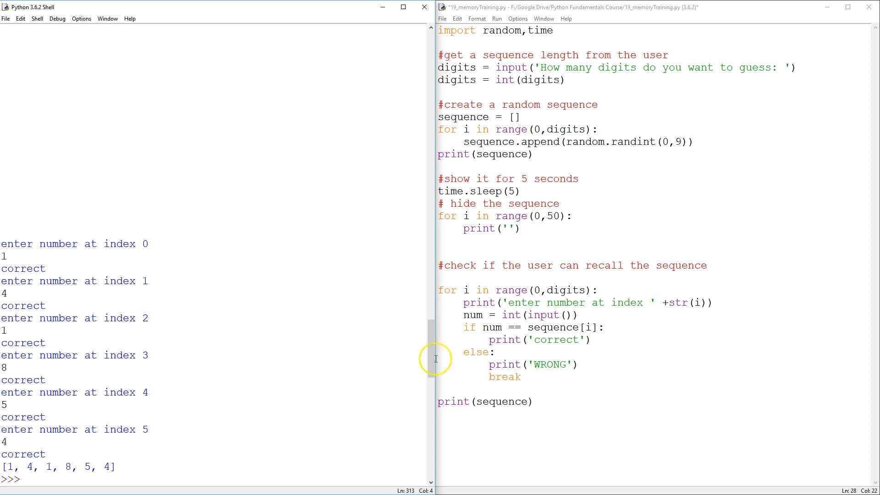